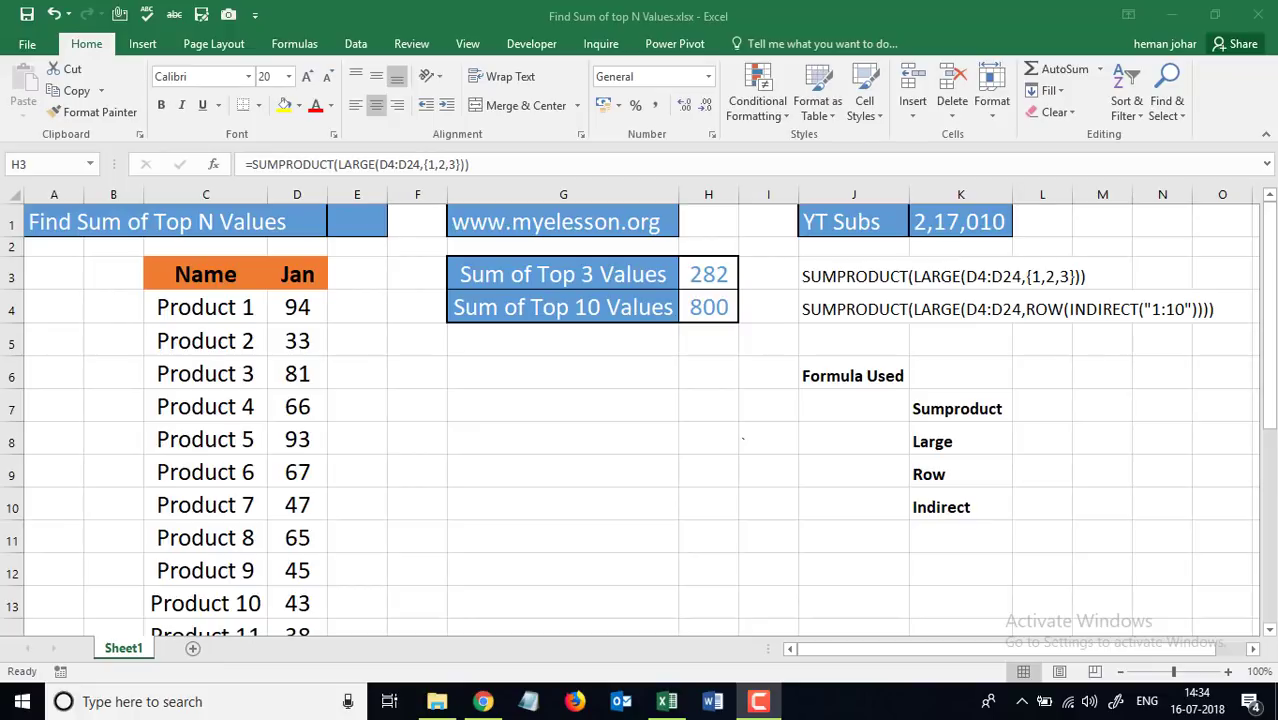
mouse_move(904, 390)
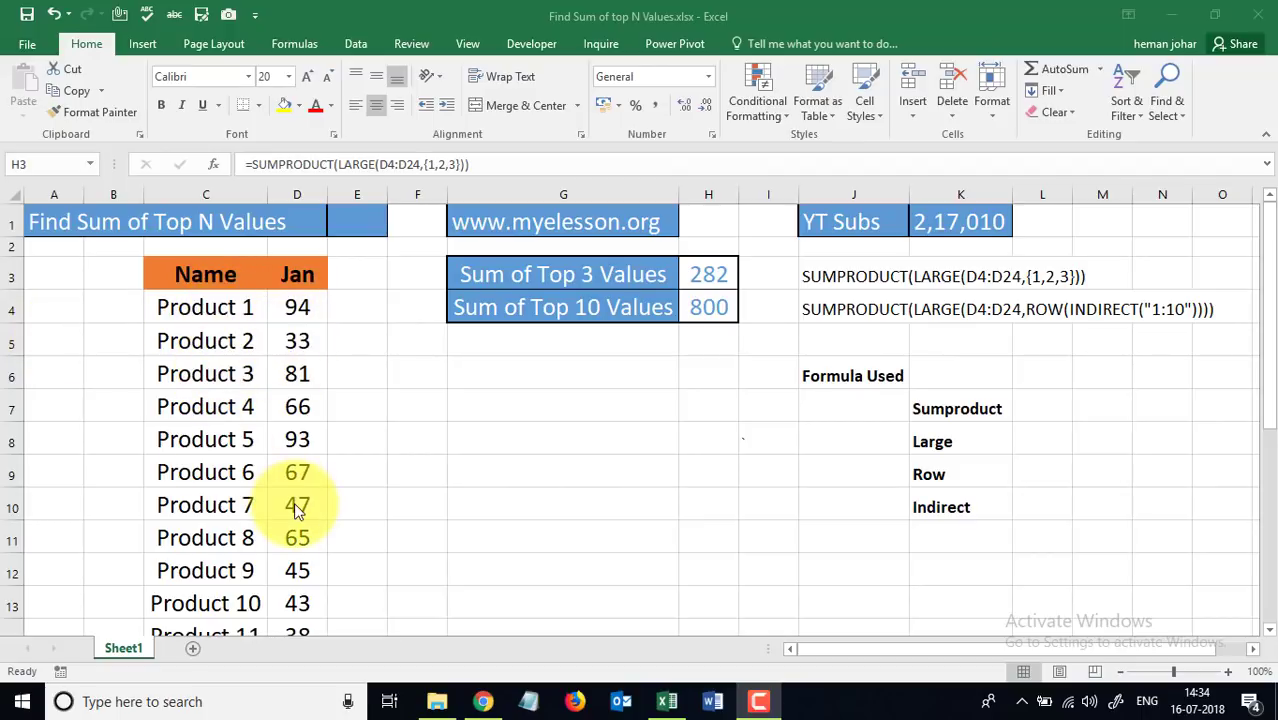
Review the Jan values and the existing top-3 and top-10 sum formulas in H3 and H4
click(296, 472)
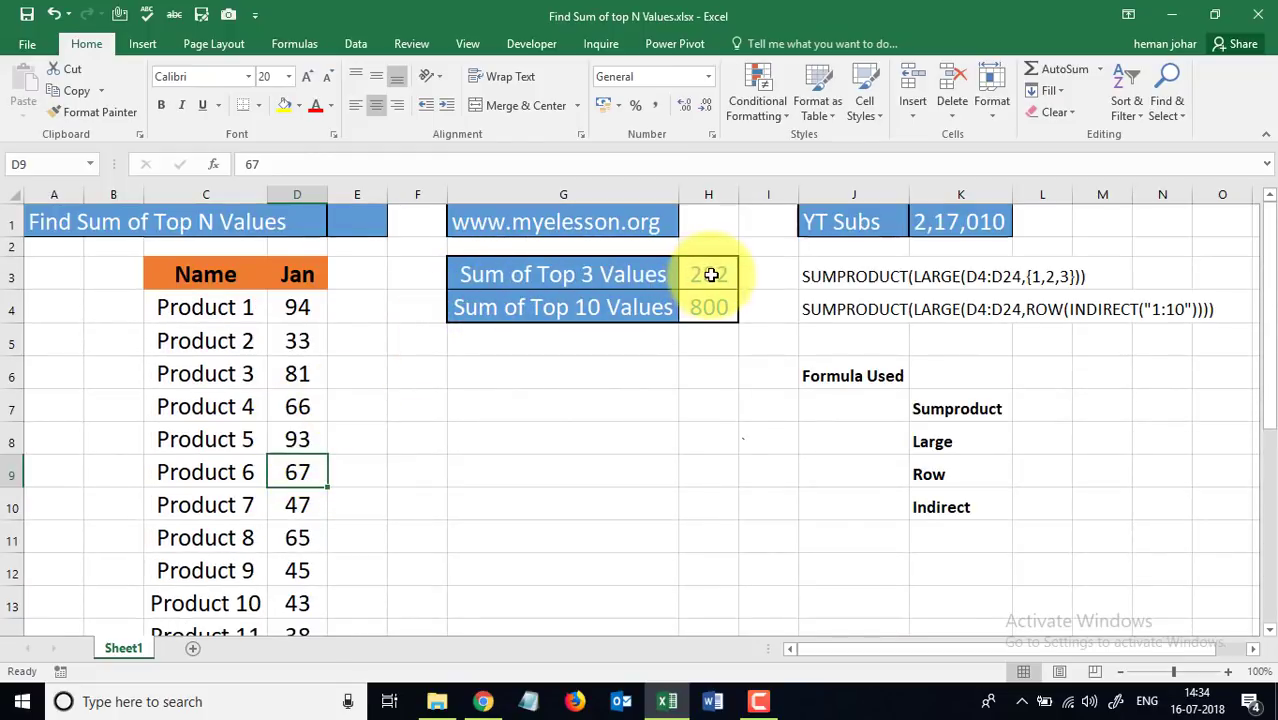
mouse_move(504, 382)
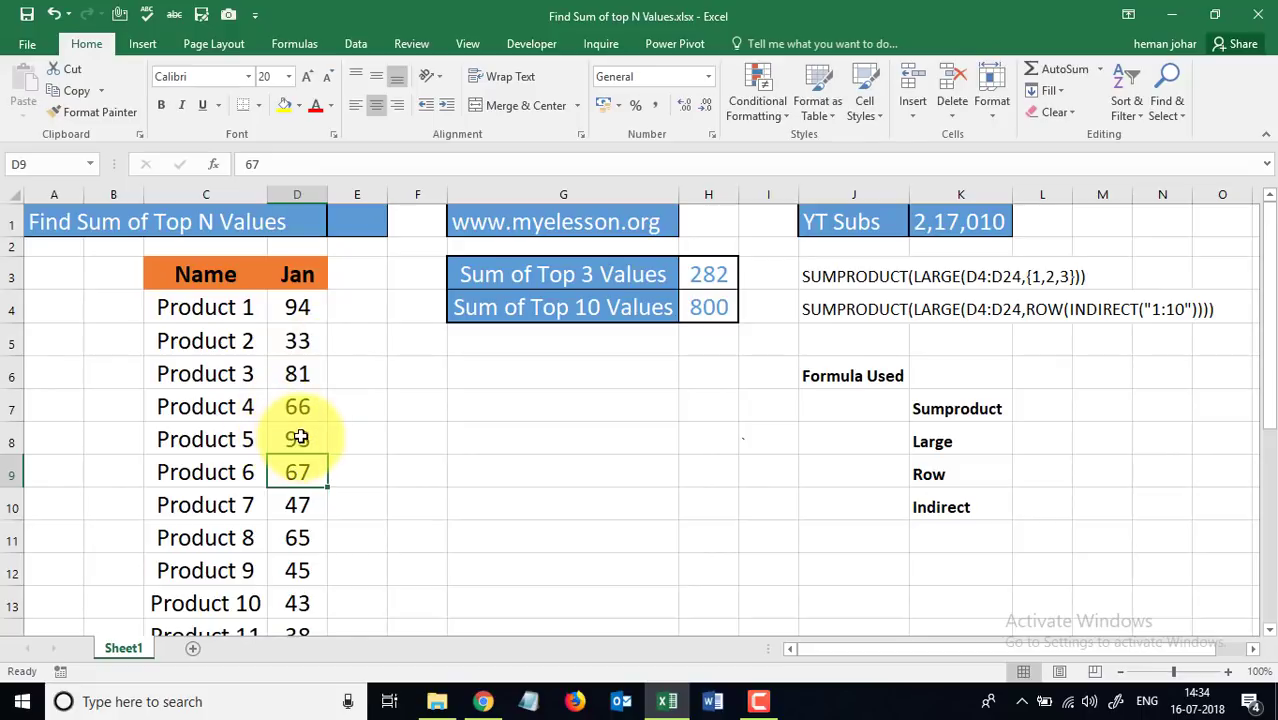
scroll(down, 3)
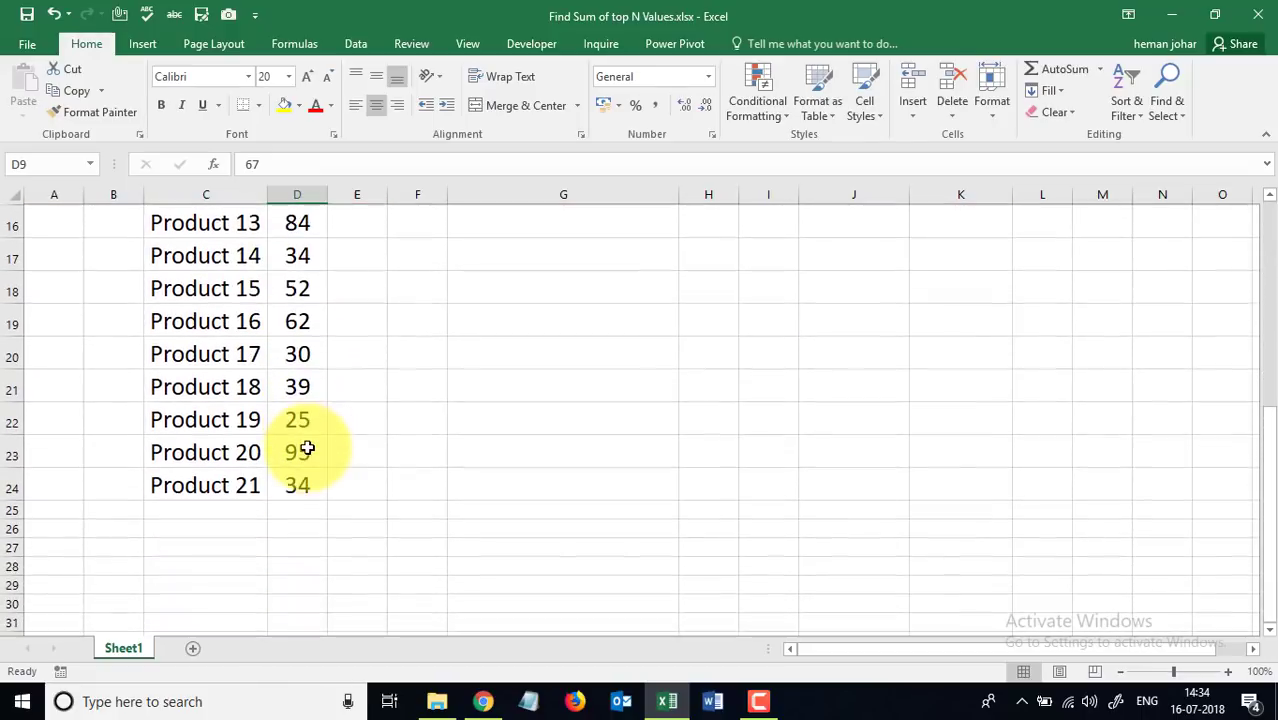
scroll(up, 3)
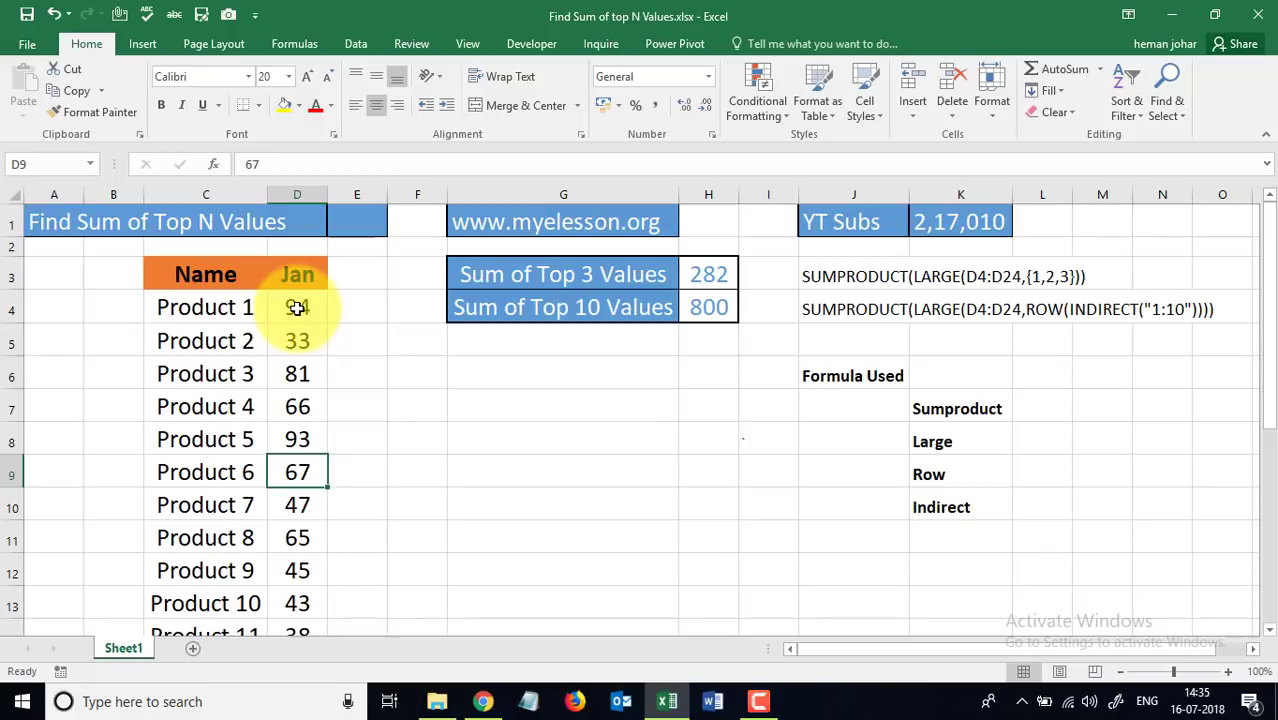
click(296, 308)
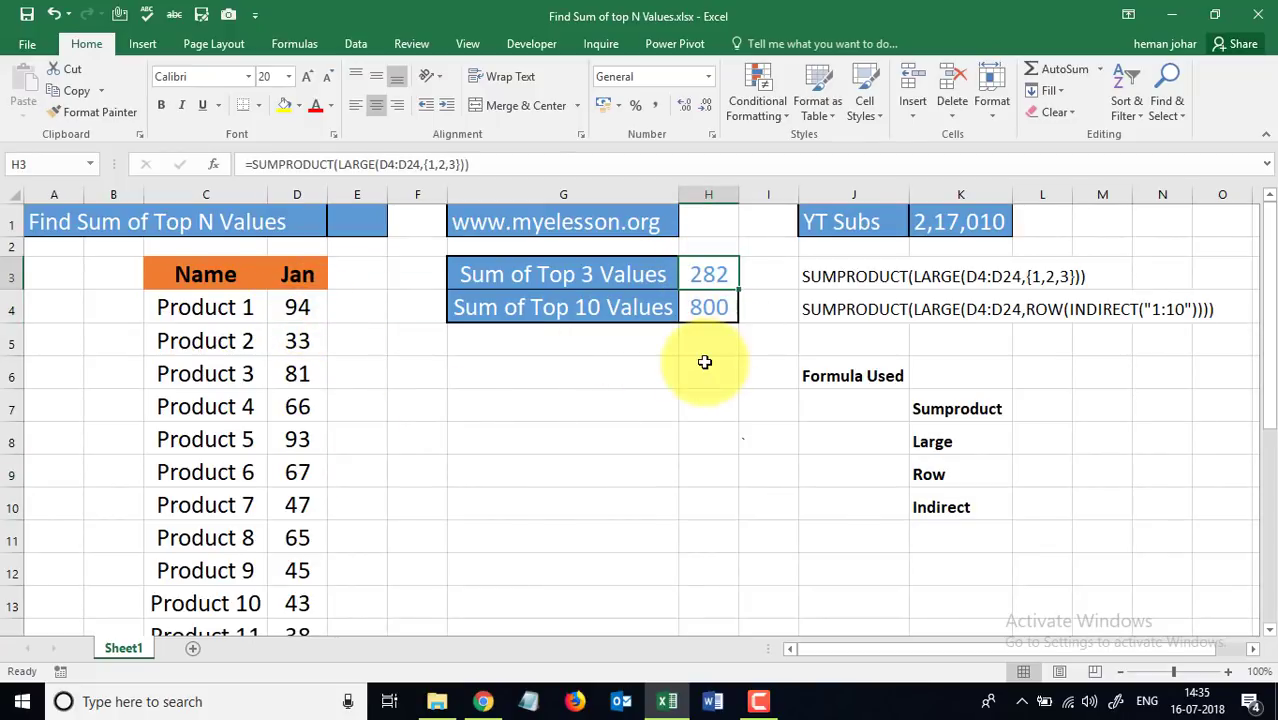
click(564, 308)
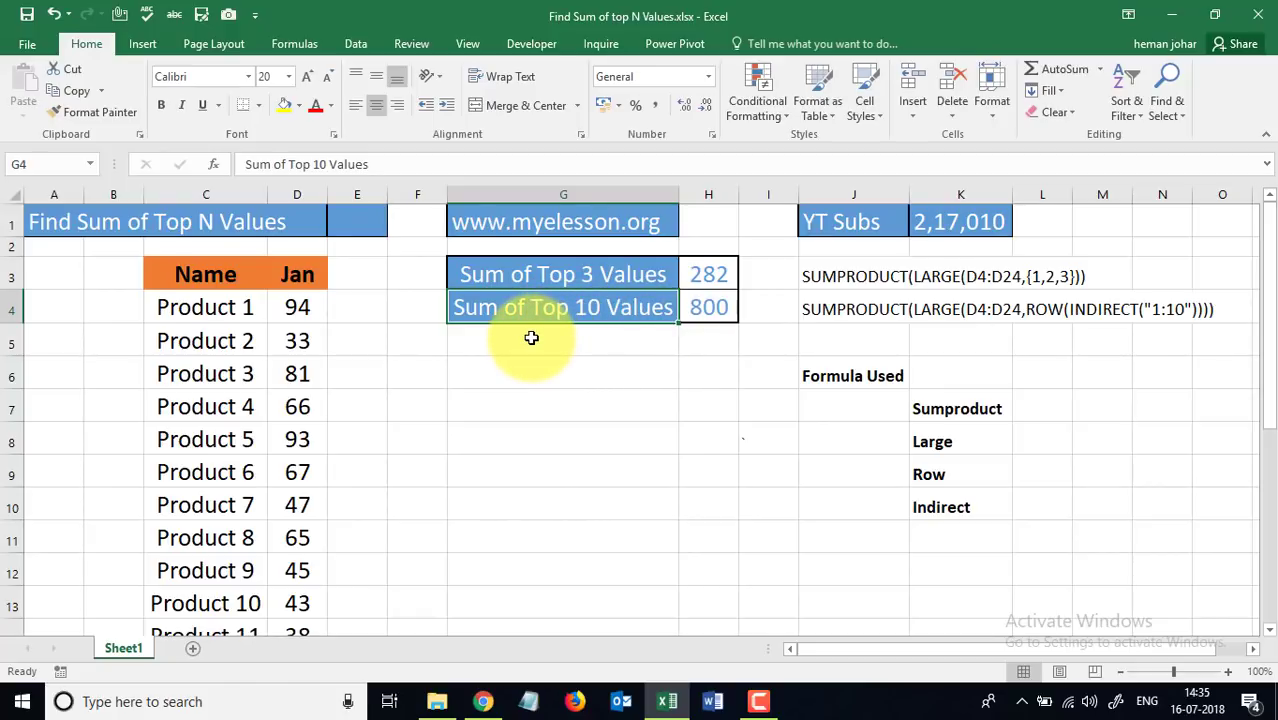
mouse_move(560, 308)
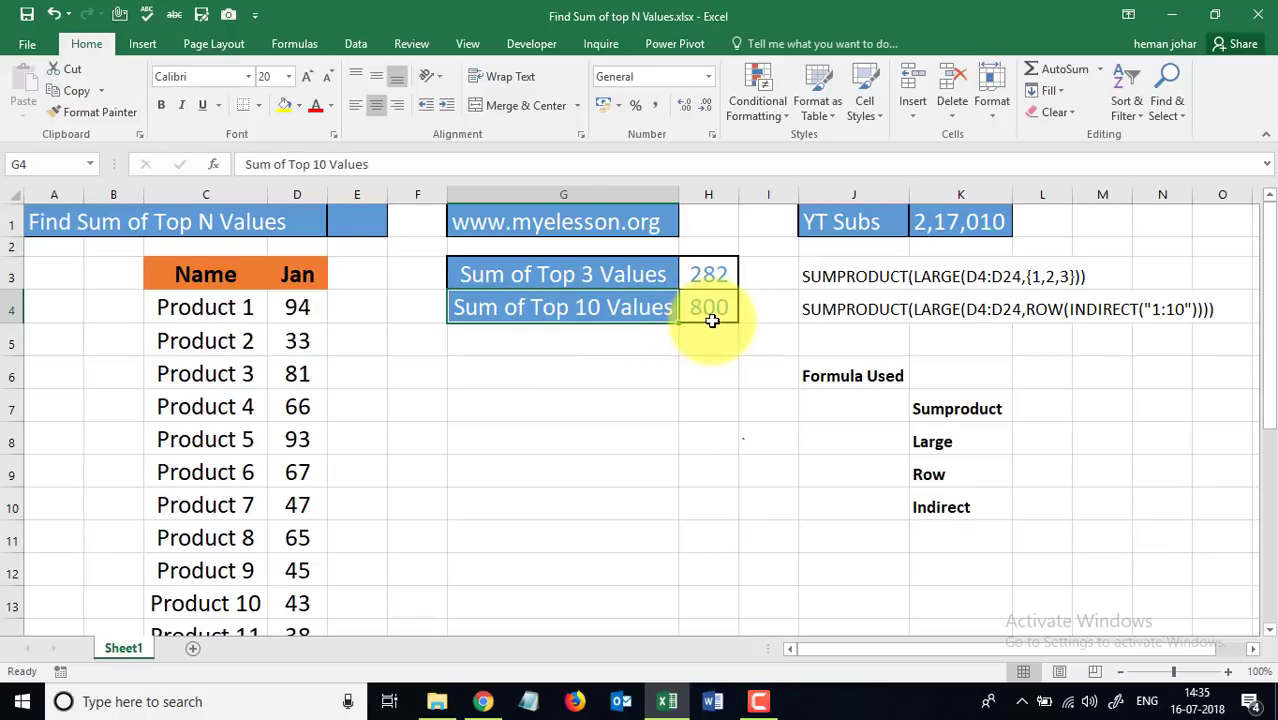
click(708, 308)
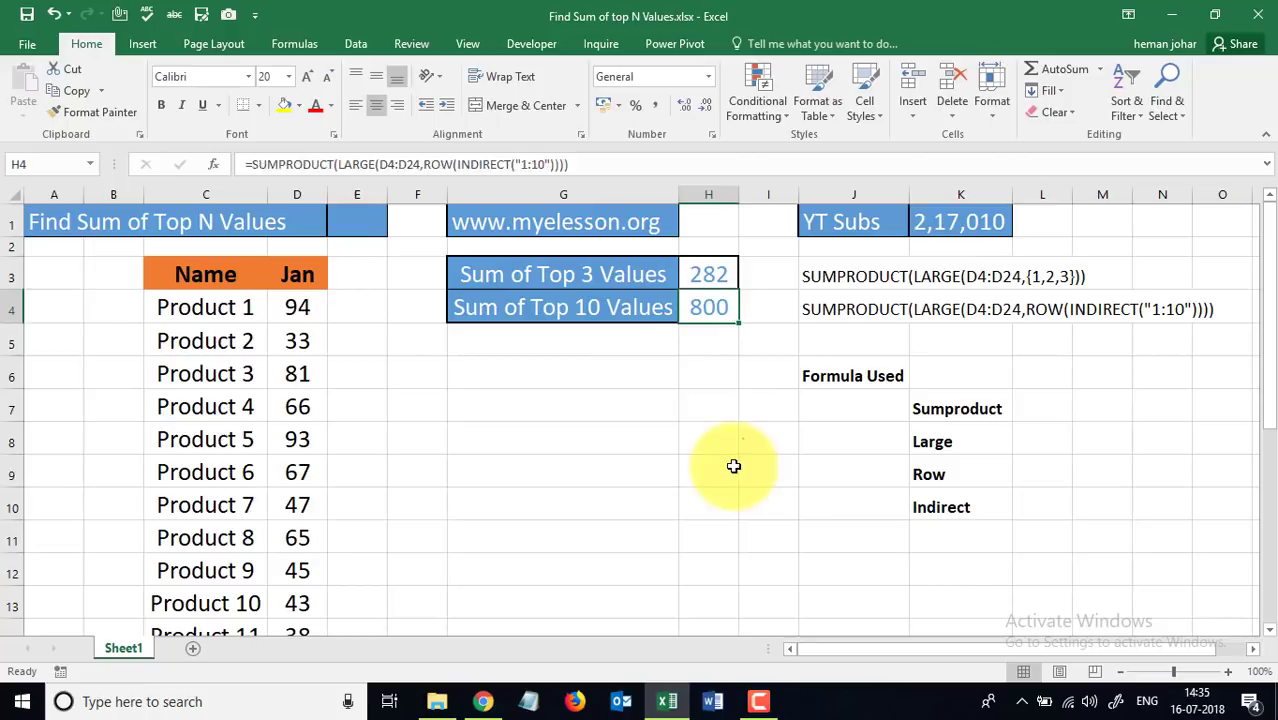
click(708, 472)
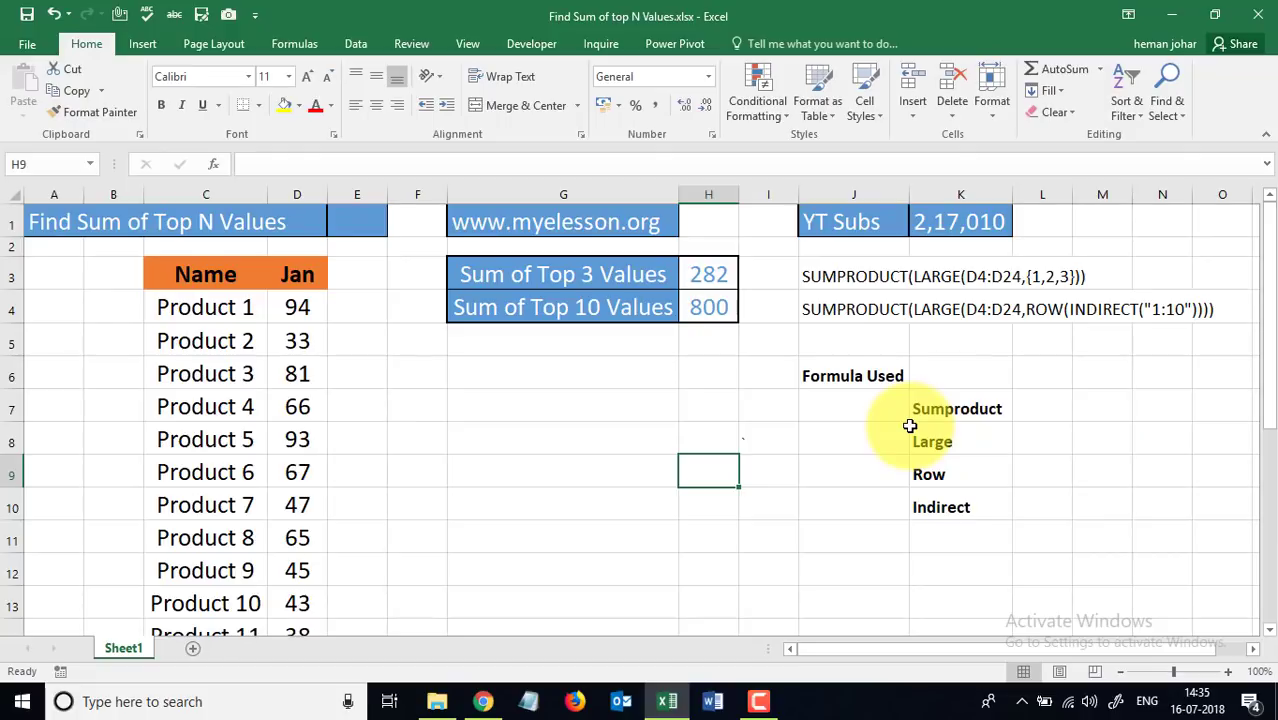
mouse_move(612, 496)
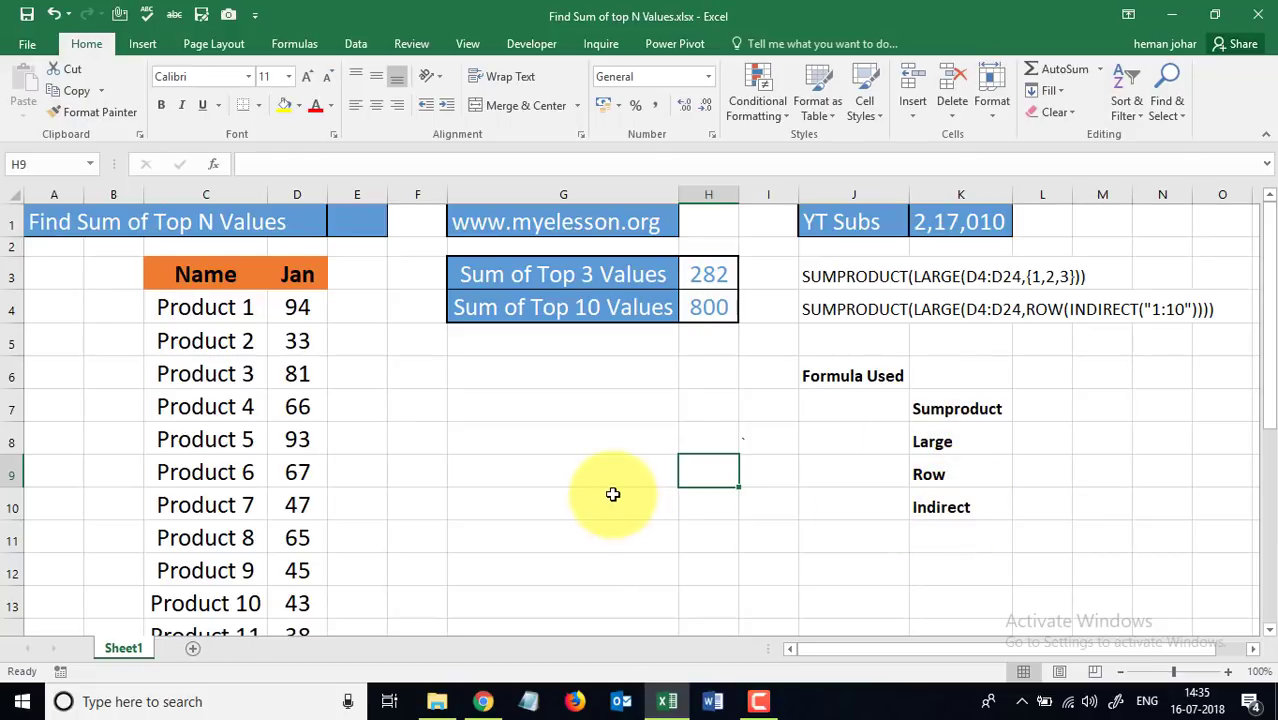
mouse_move(908, 286)
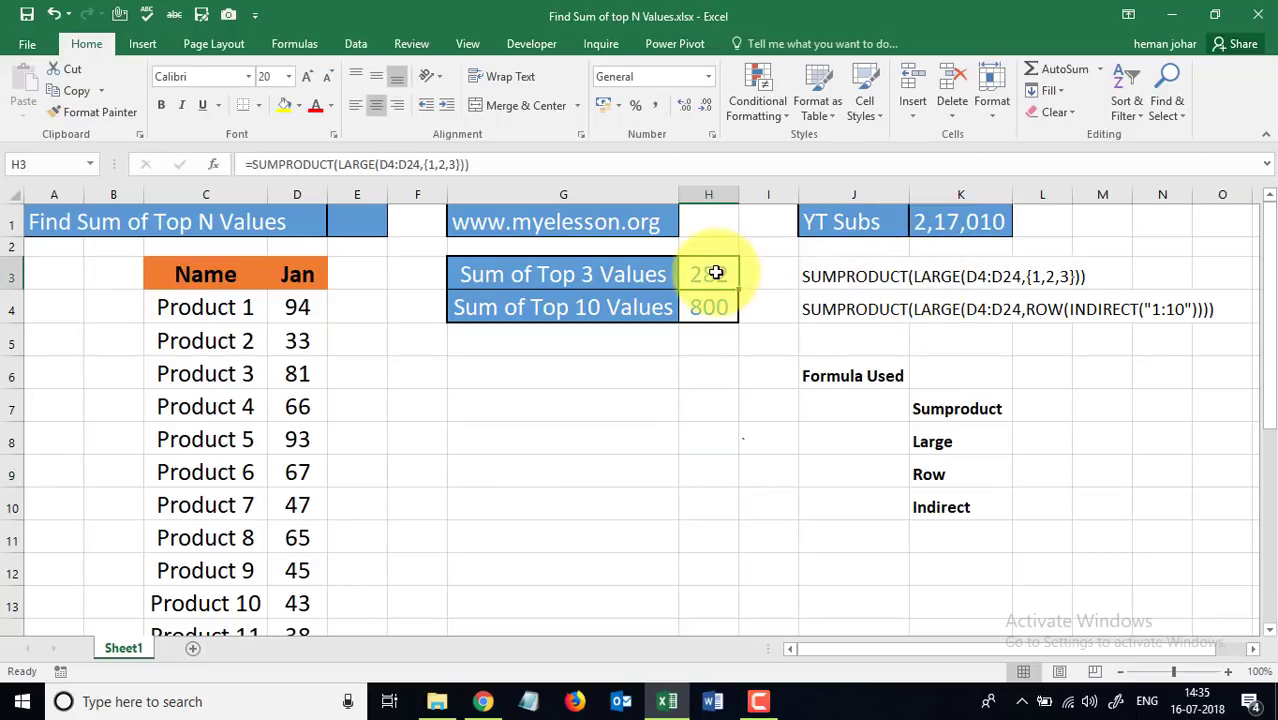
Clear the 282 top-3 total from H3 and start a new =sum formula there
key(Delete)
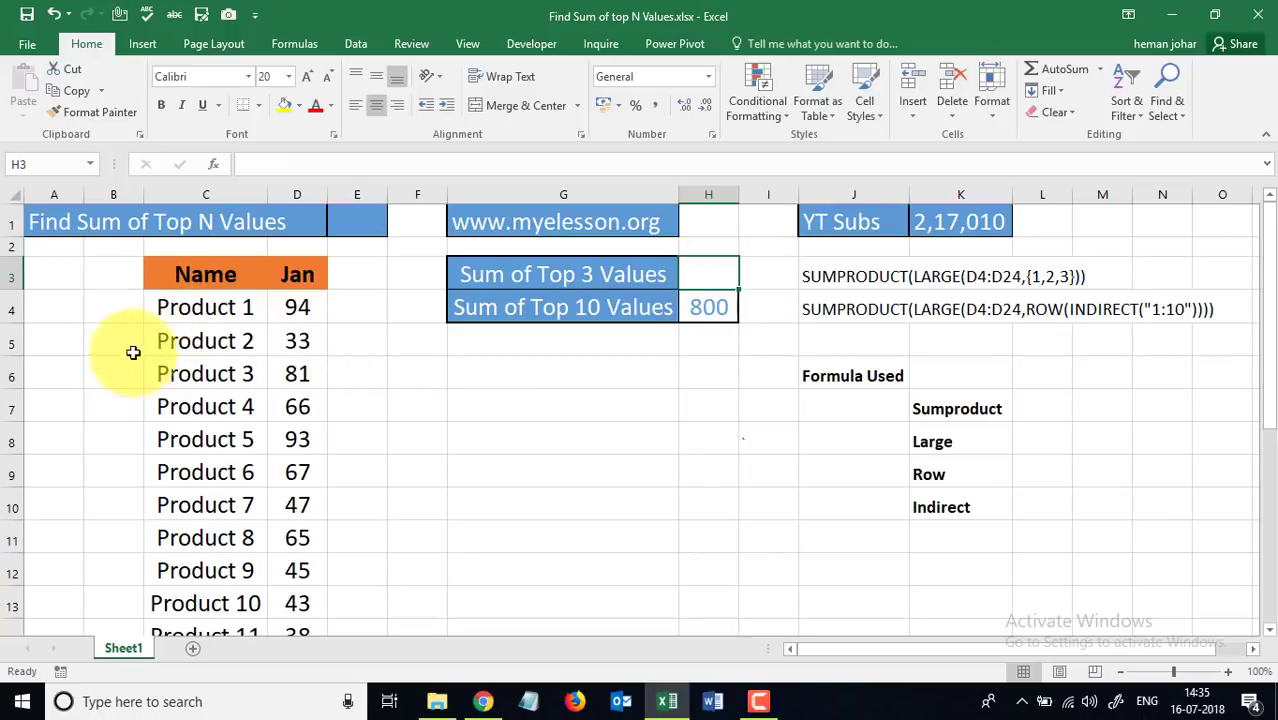
mouse_move(196, 388)
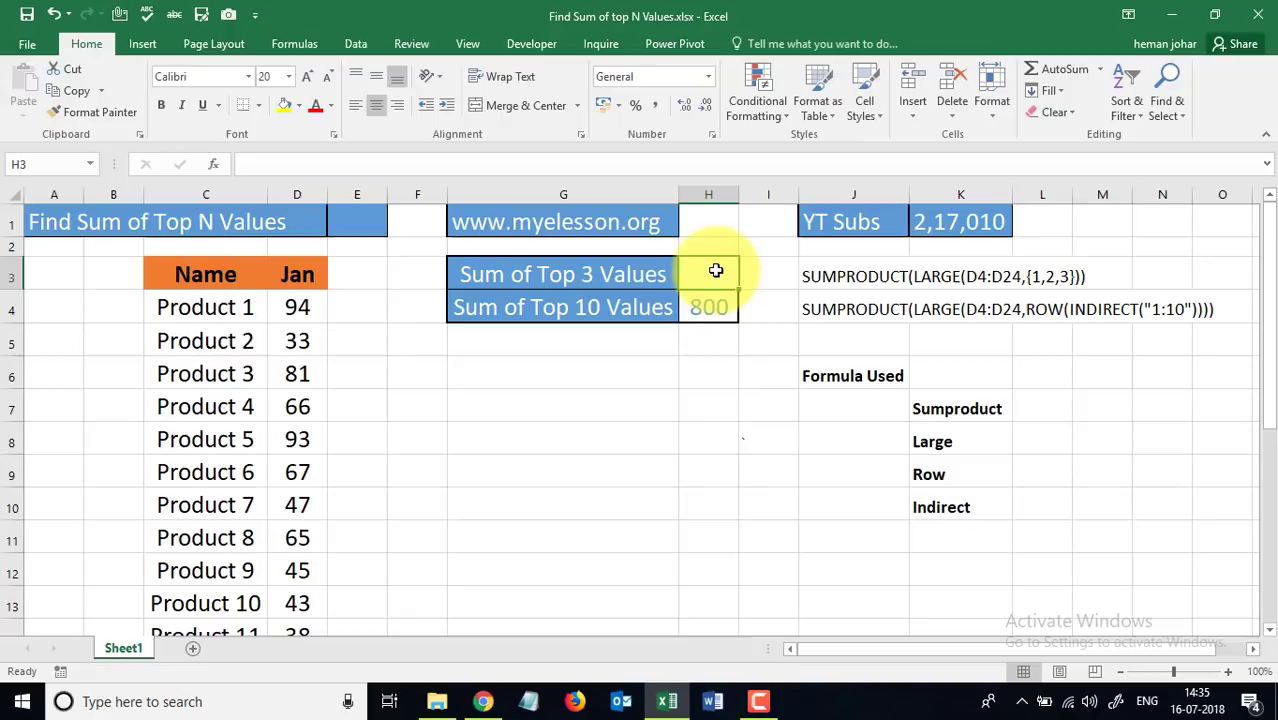
text(=sum)
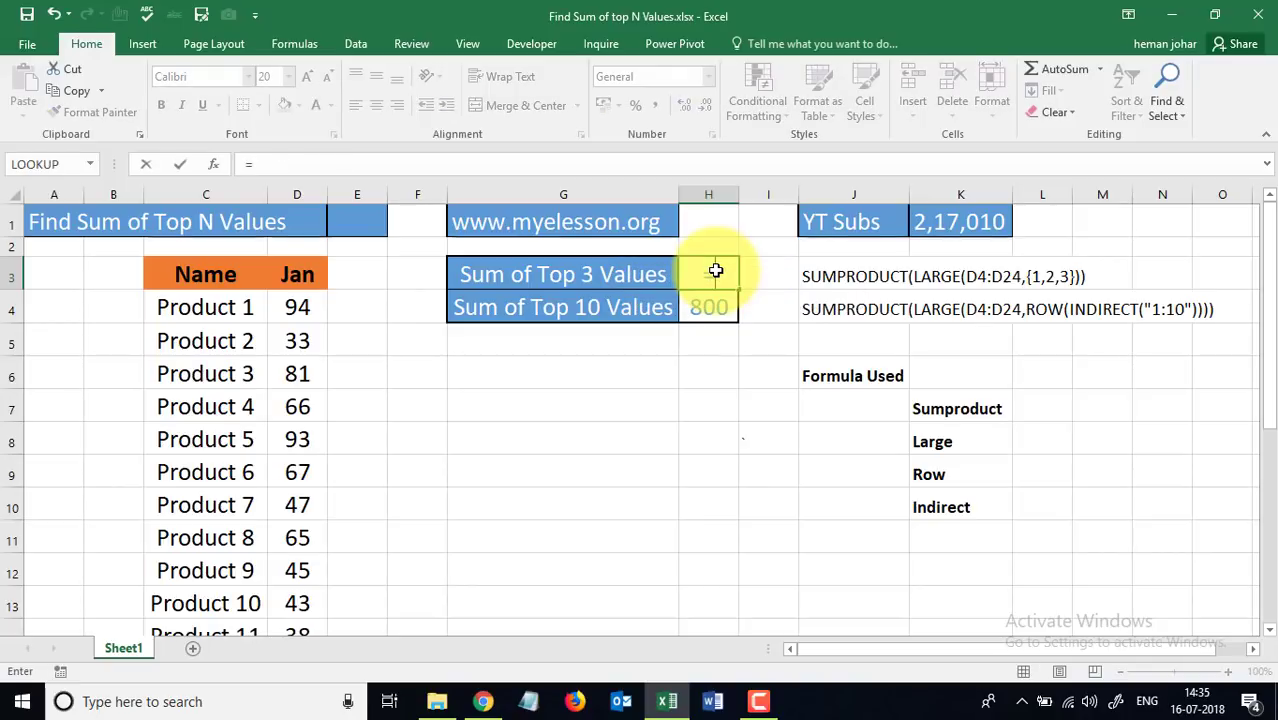
Enter SUMPRODUCT(LARGE( in H3 and choose the Jan values D4:D24 as LARGE's range
text(s)
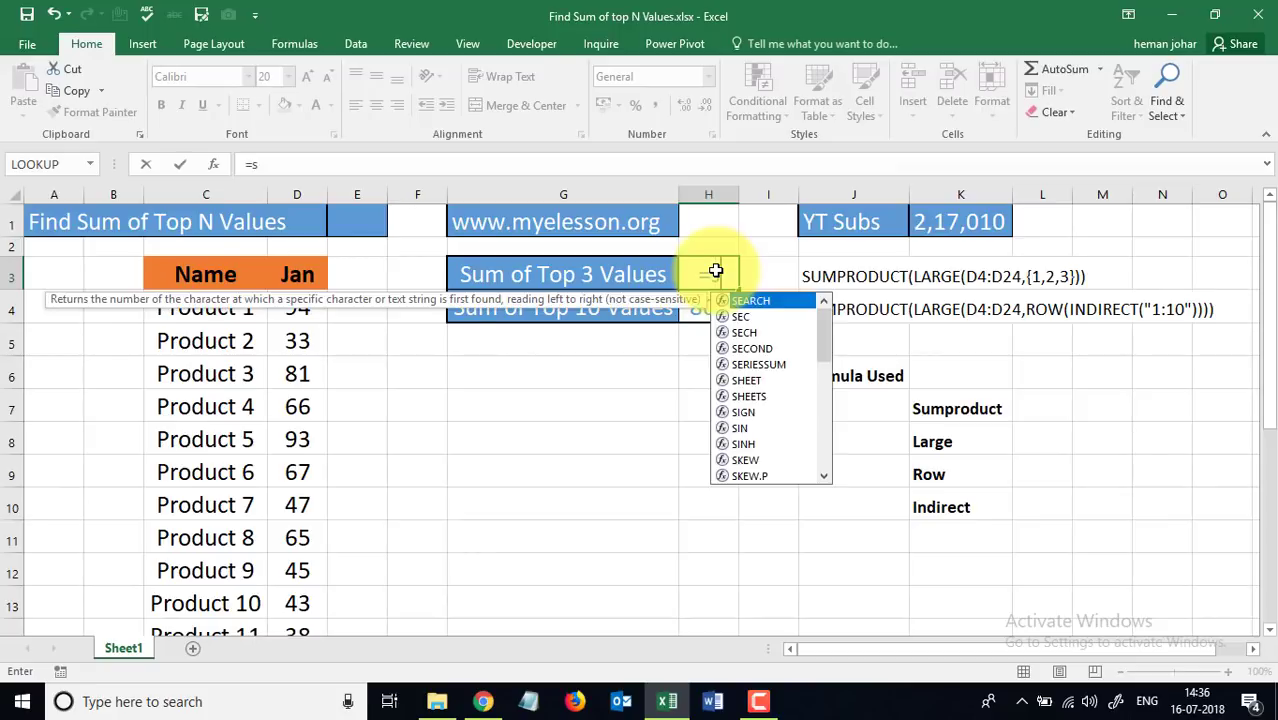
text(um)
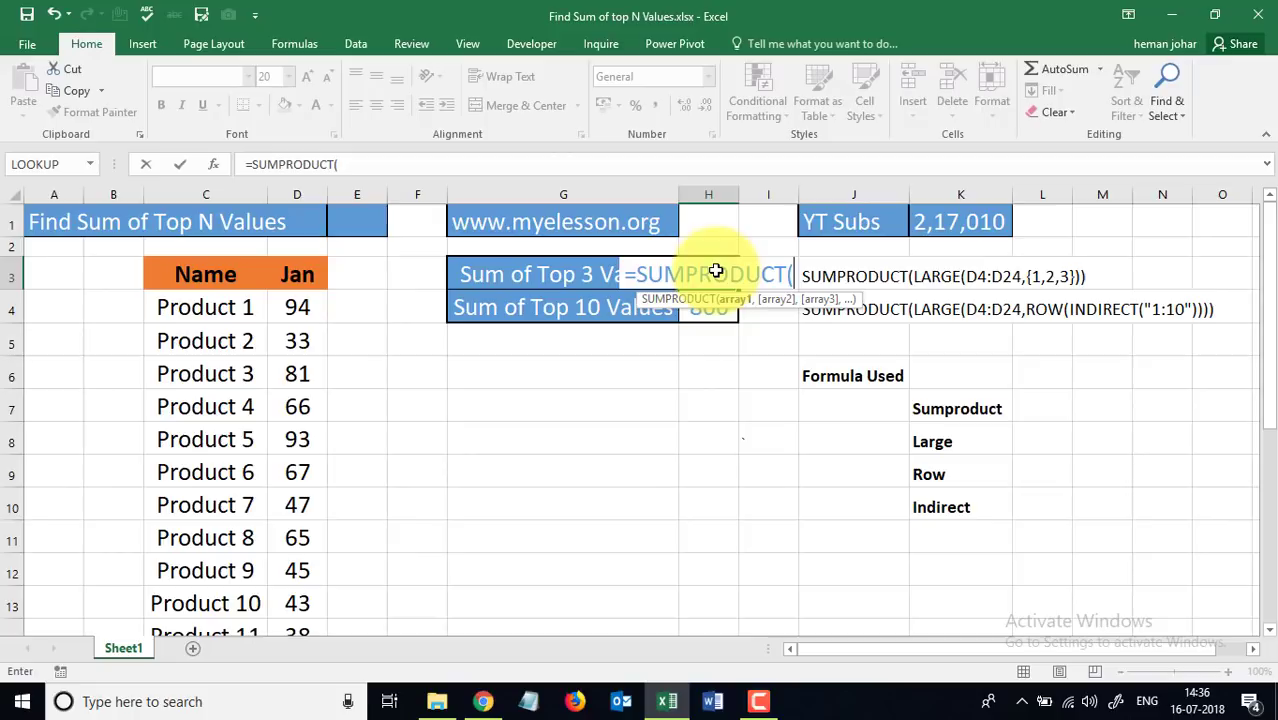
text(l)
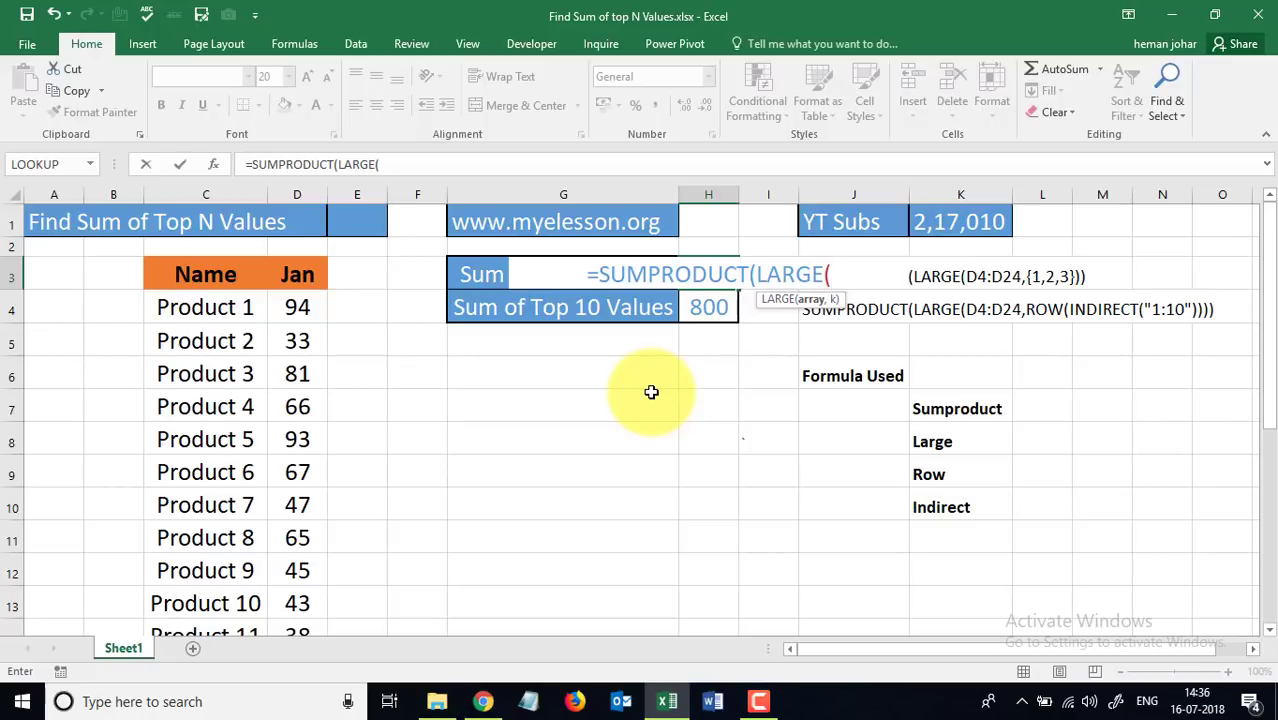
click(296, 308)
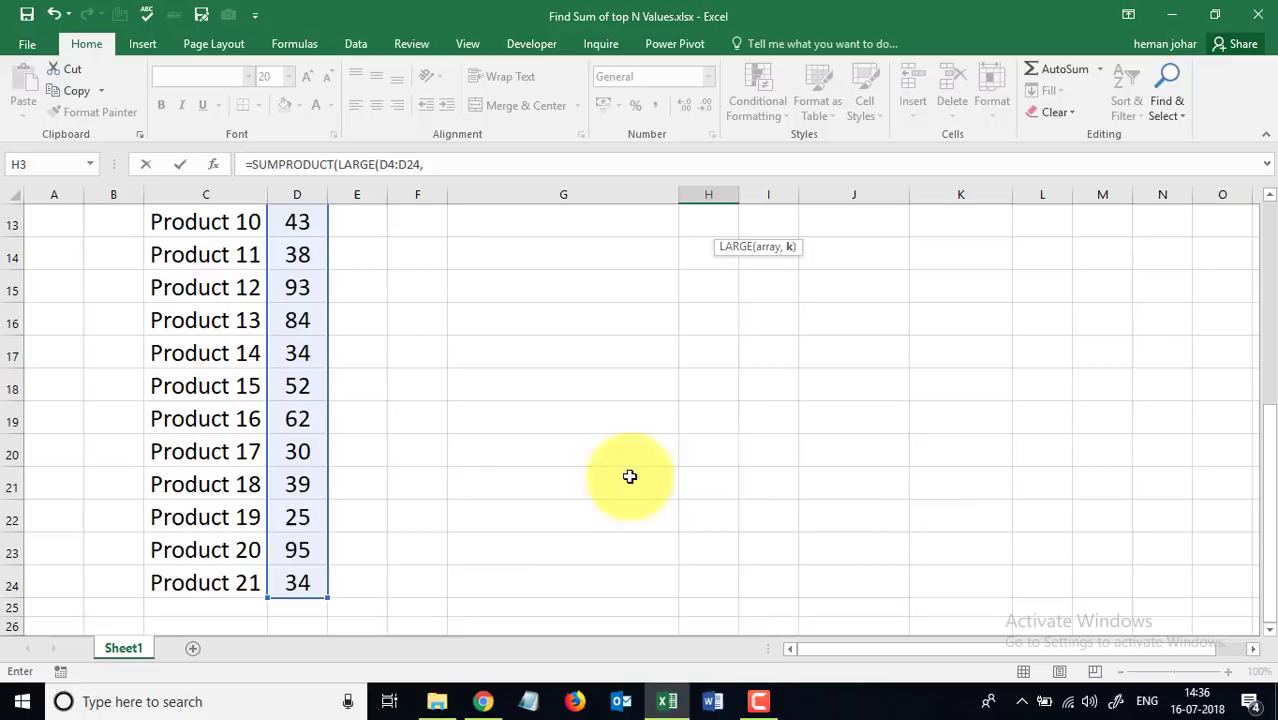
scroll(up, 3)
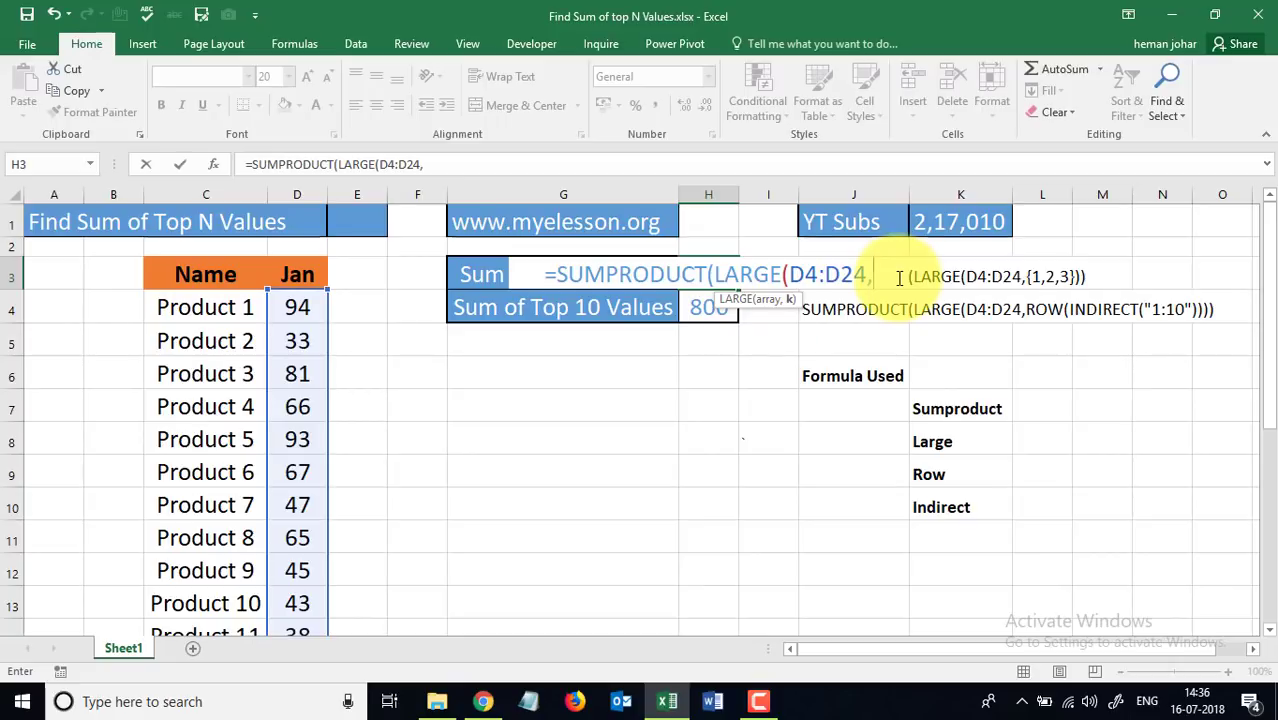
Finish the formula with the array {1,2,3} so H3 sums the three largest values, giving 282
text({)
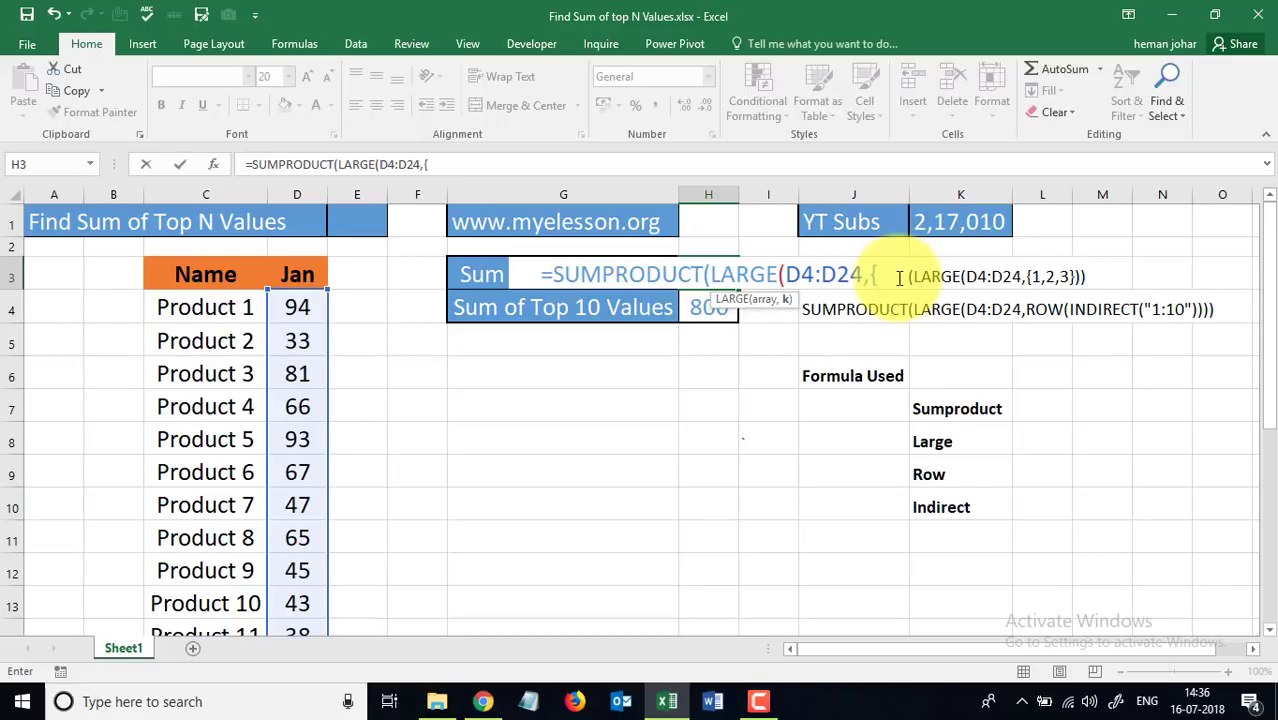
text(1)
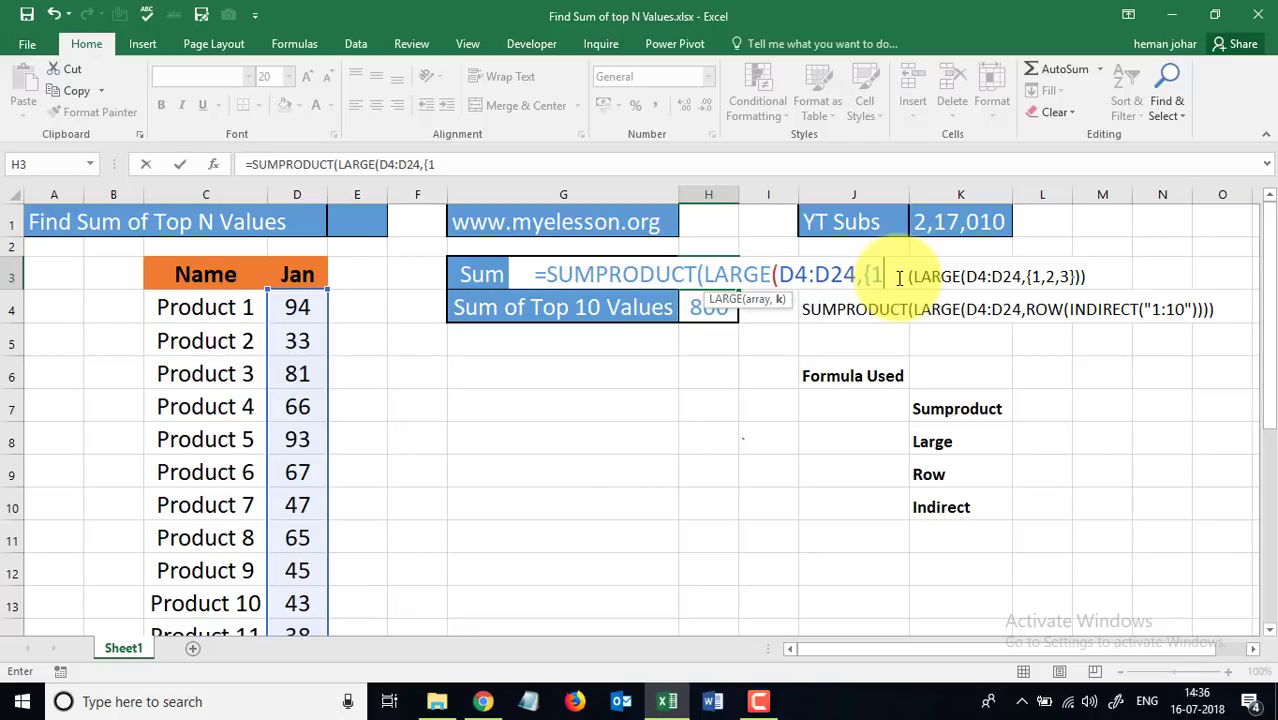
text(2,)
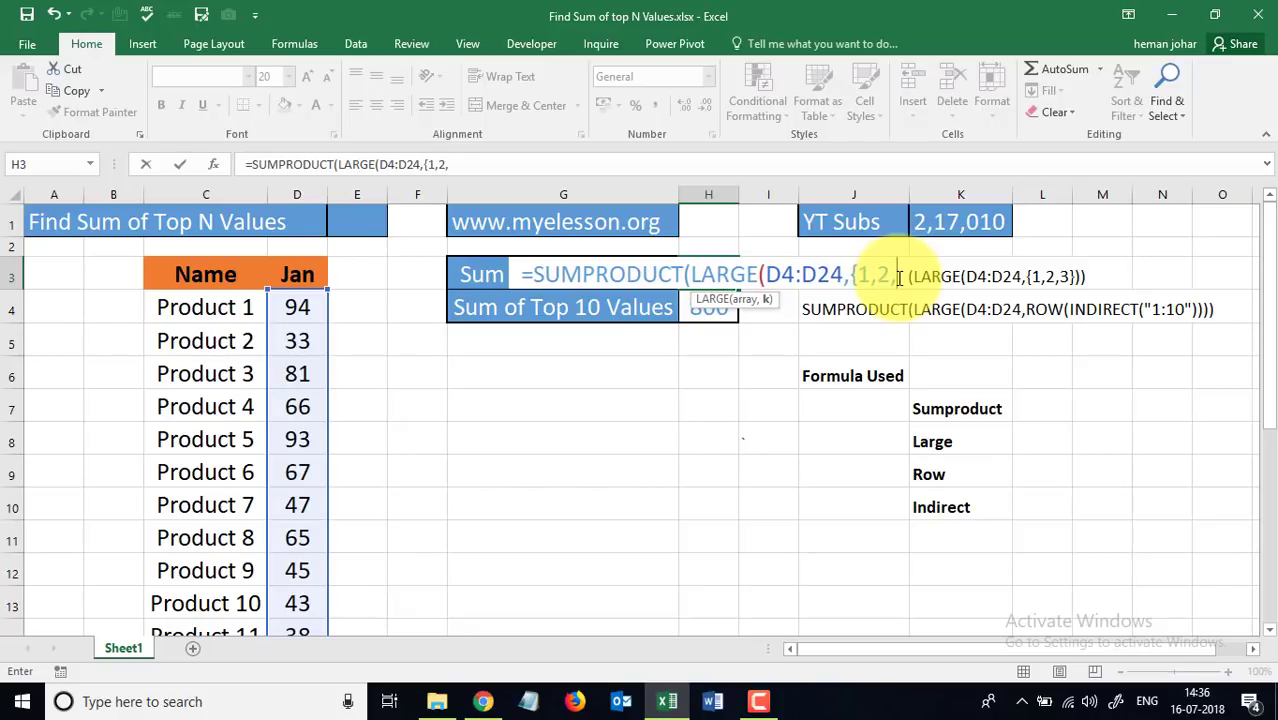
text(3})
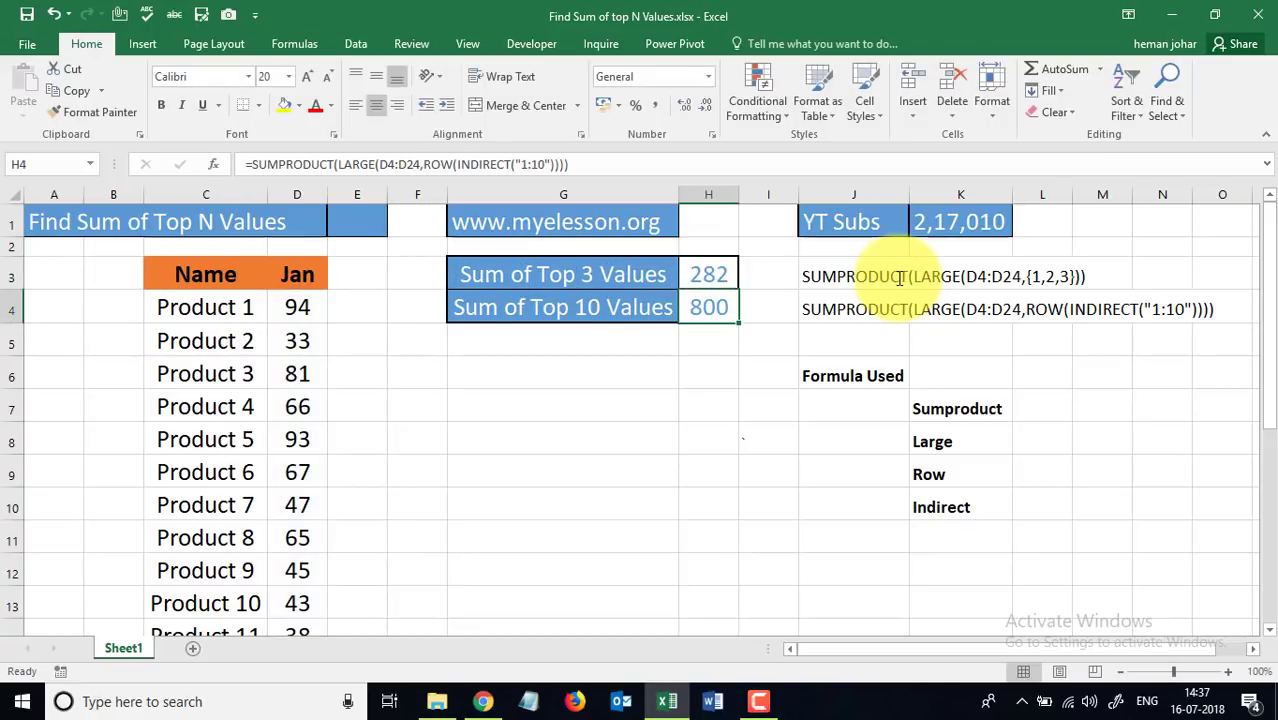
click(708, 274)
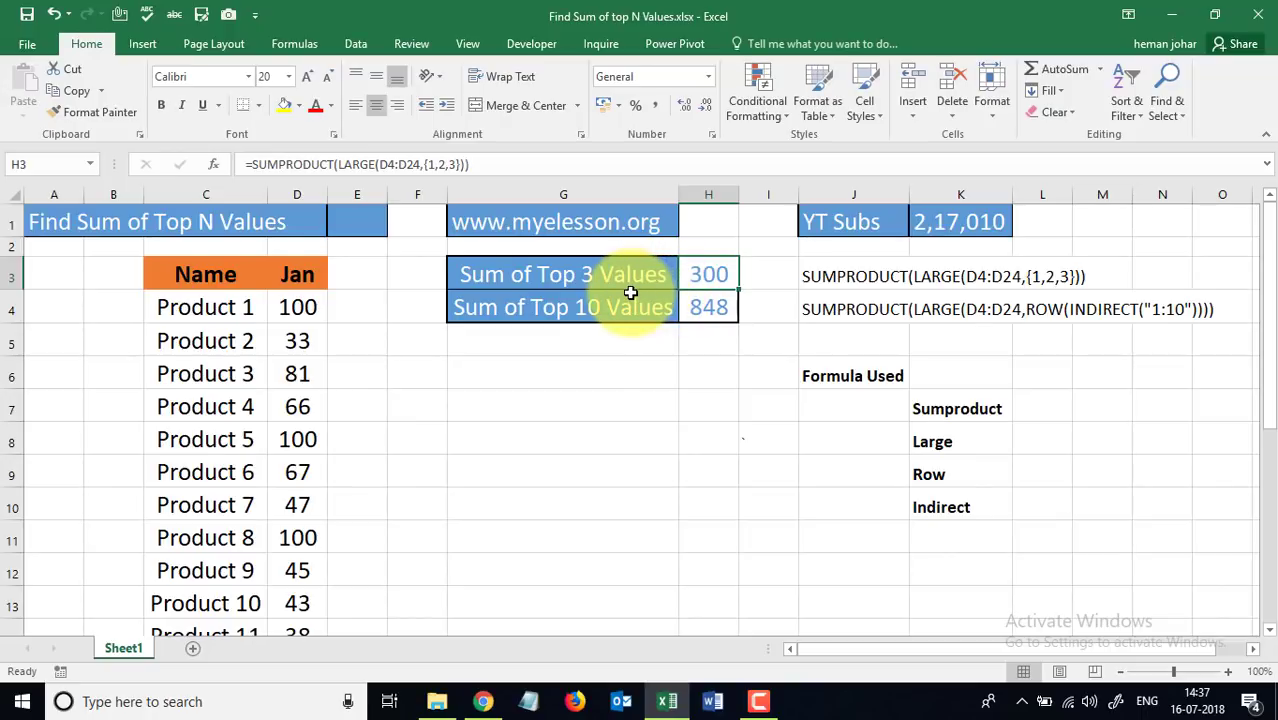
mouse_move(664, 268)
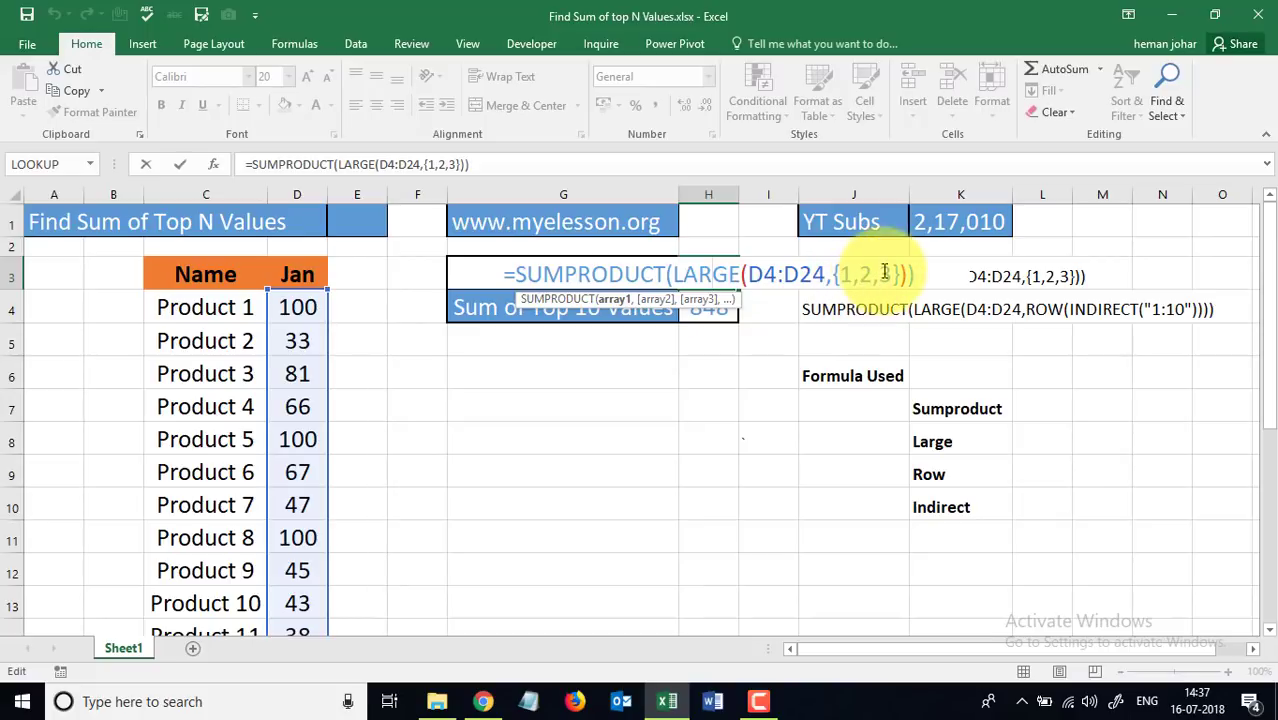
mouse_move(636, 400)
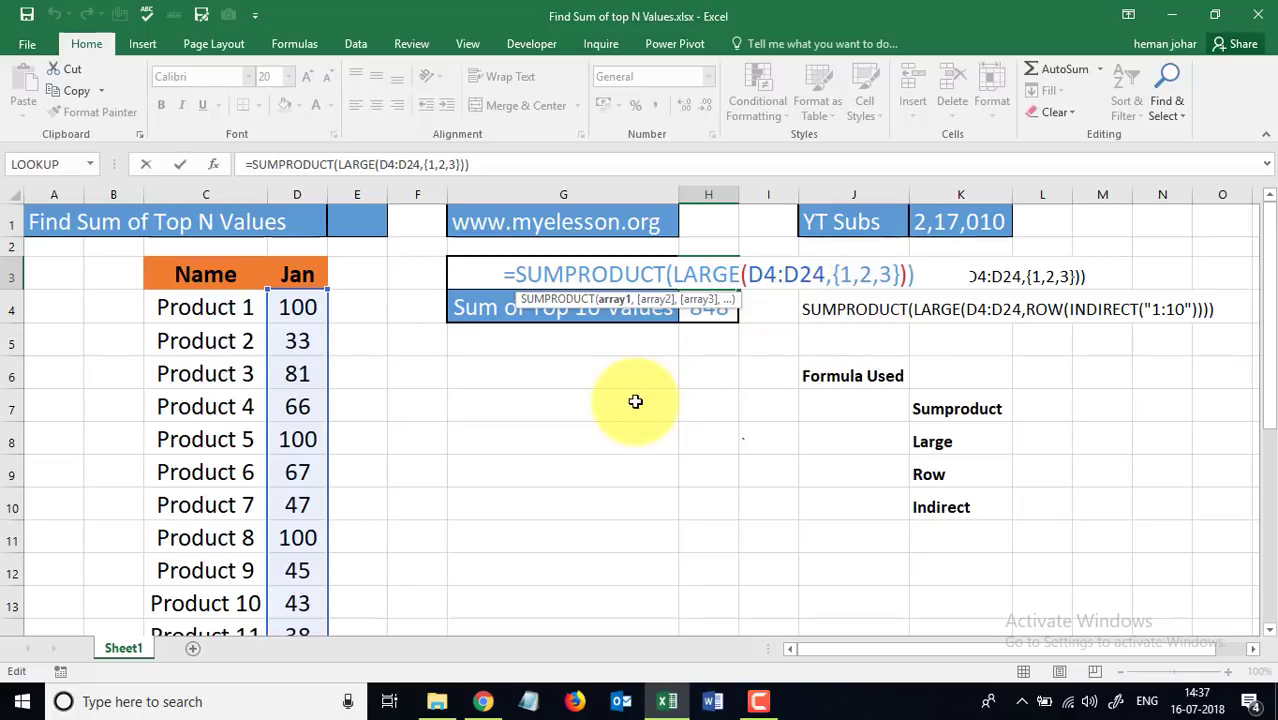
Leave the top-3 formula unchanged so it still shows 300
key(Return)
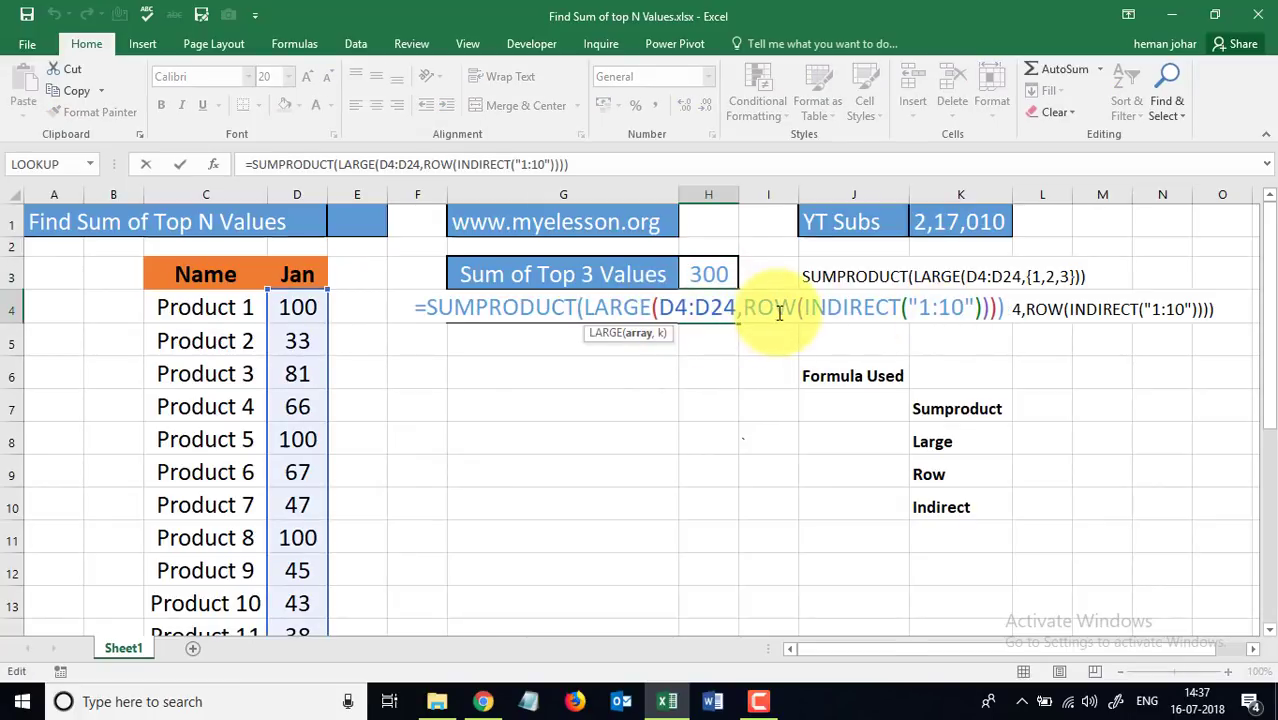
mouse_move(856, 312)
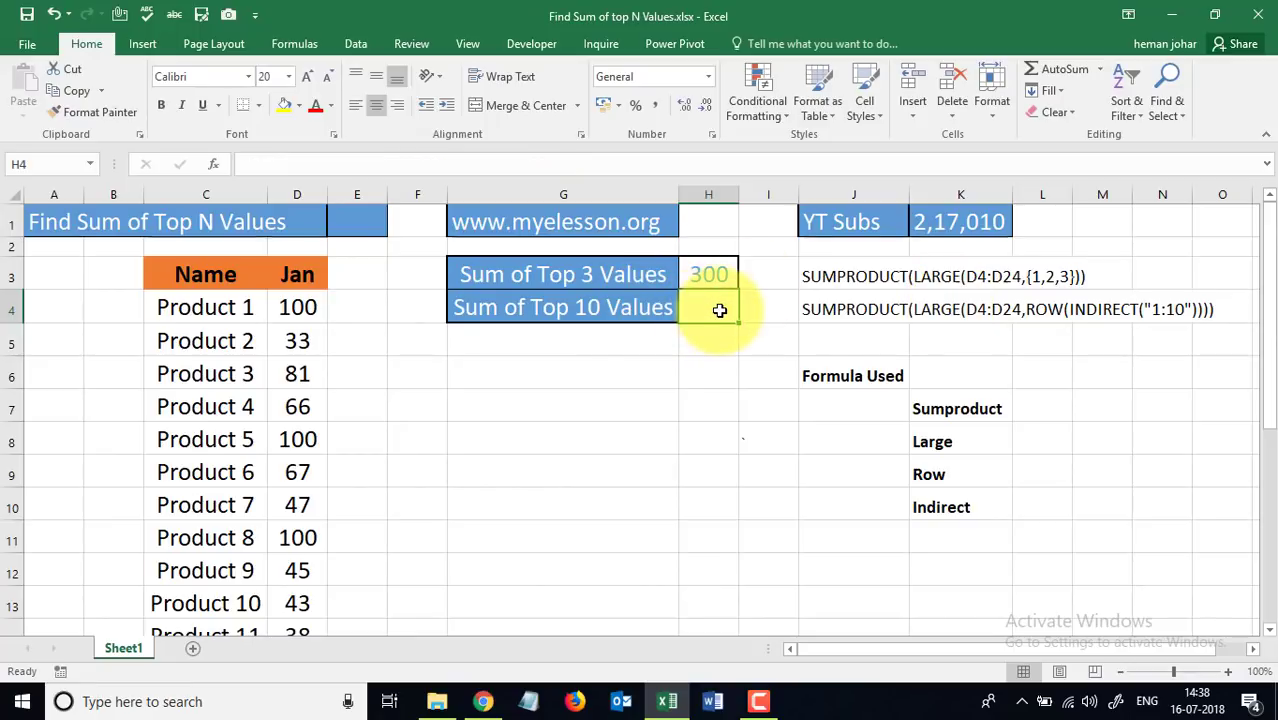
Start =SUMPRODUCT((LARGE( in H4 with the Jan values D4:D24 as its range
text(=s)
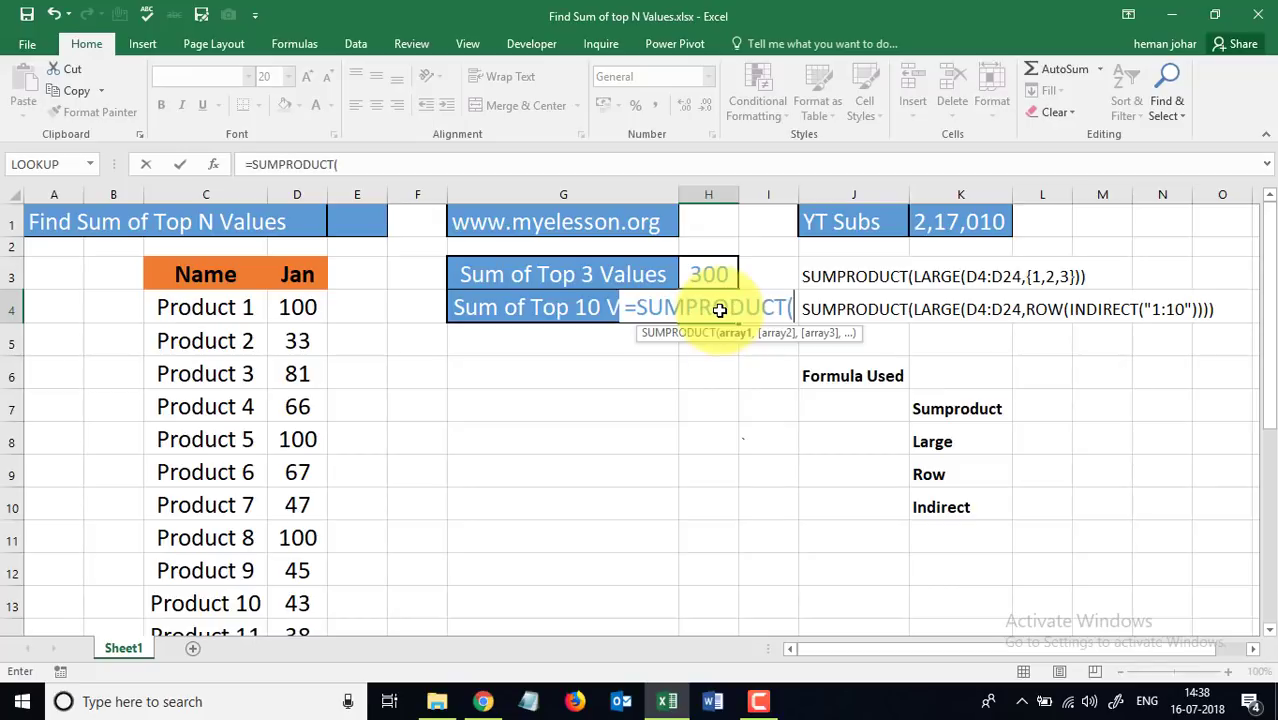
text(((la)
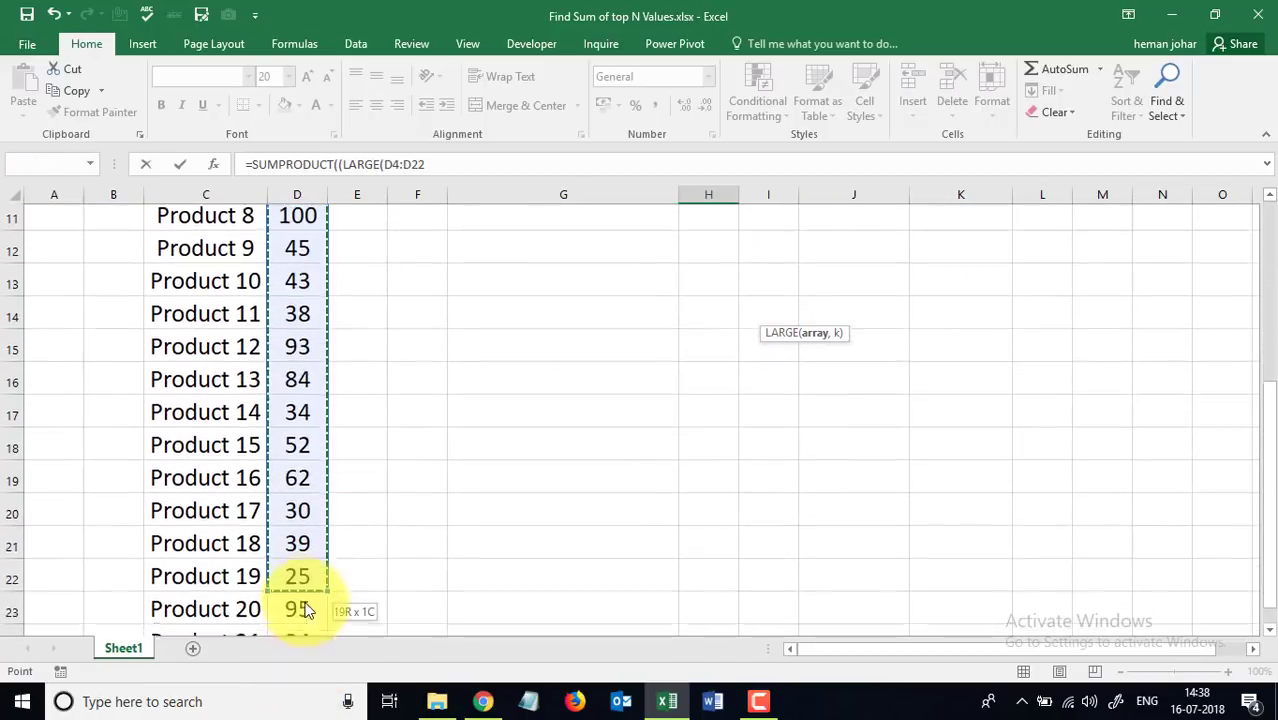
drag(304, 576, 312, 548)
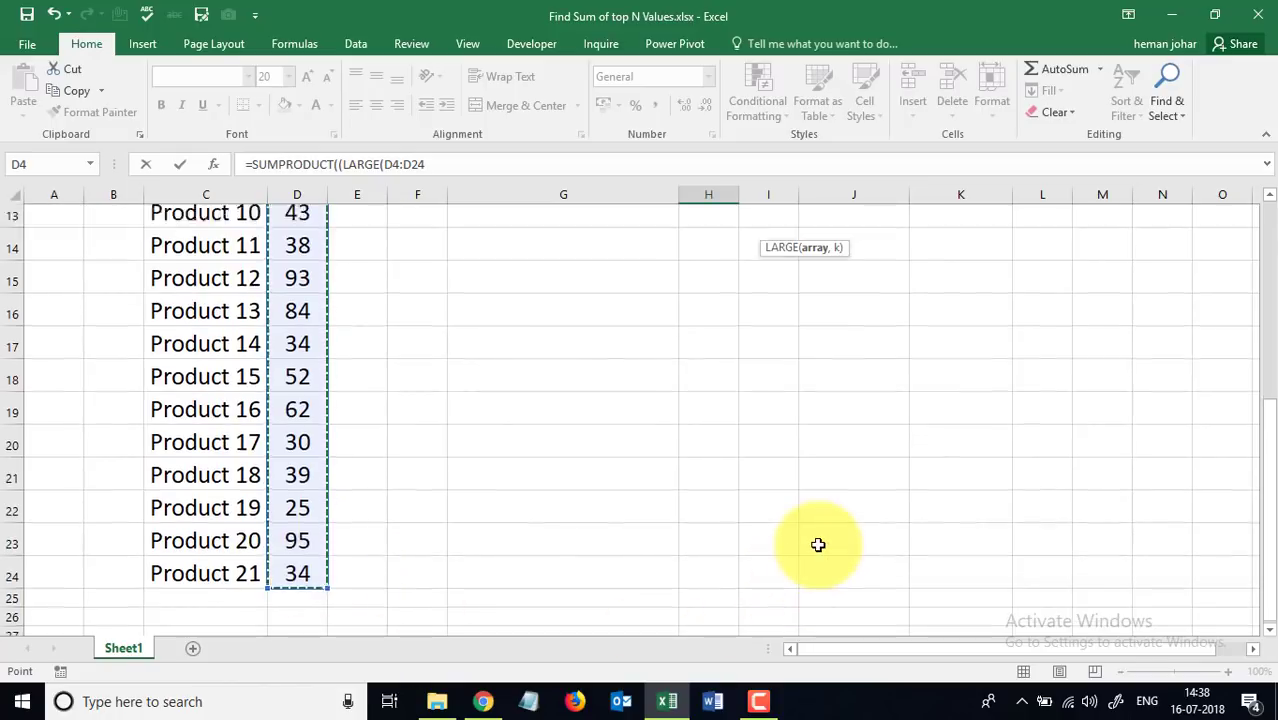
scroll(up, 3)
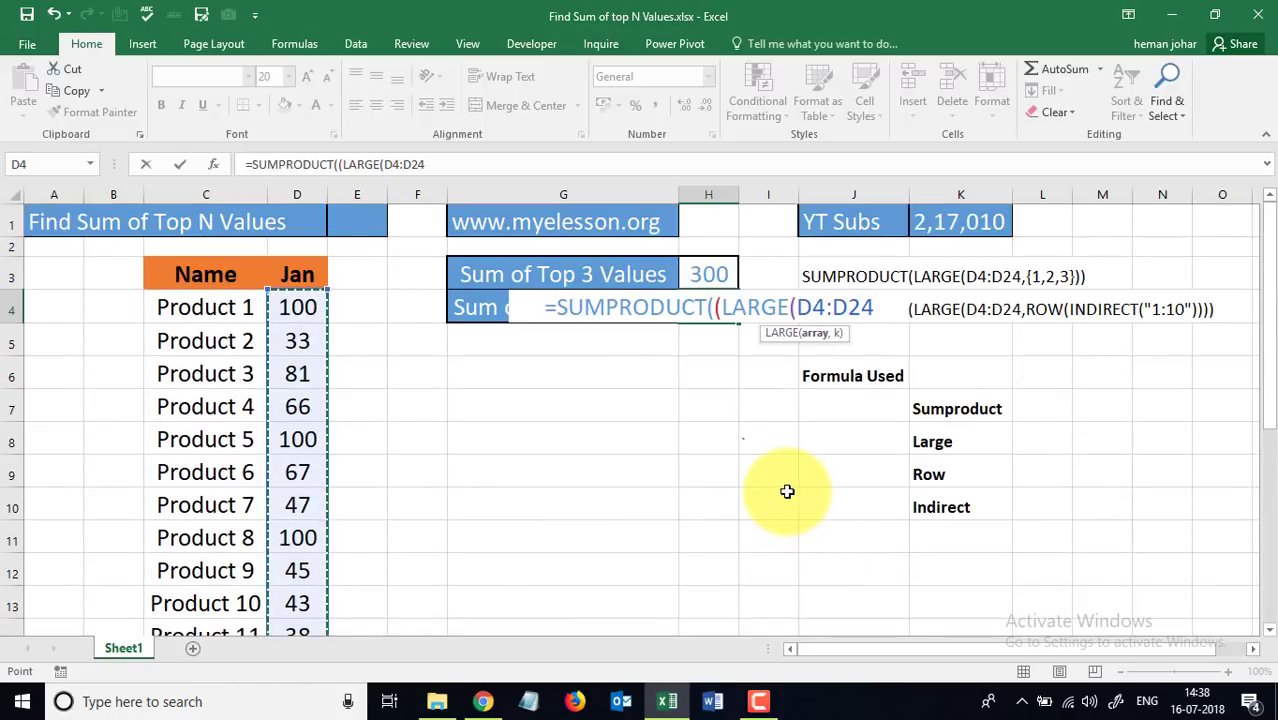
text(,)
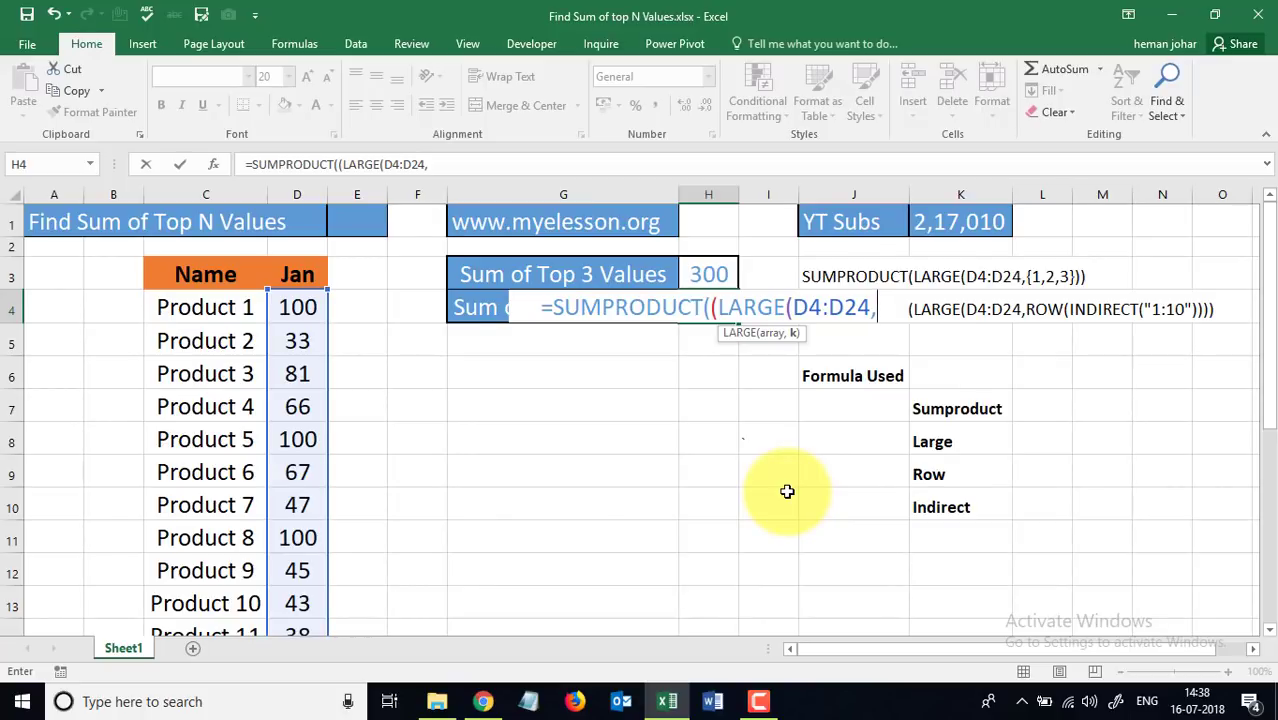
Complete the formula with ROW(INDIRECT("1:10")) so H4 sums the ten largest values, giving 848
text(row()
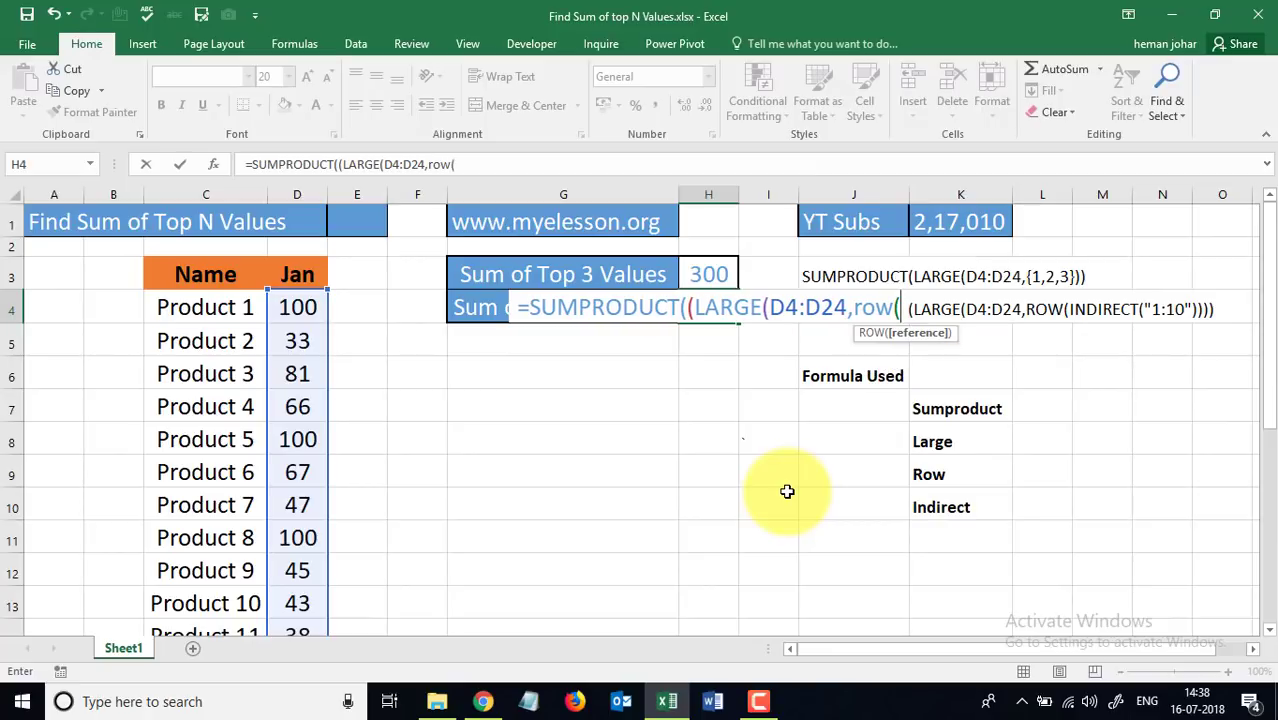
text(indirect)
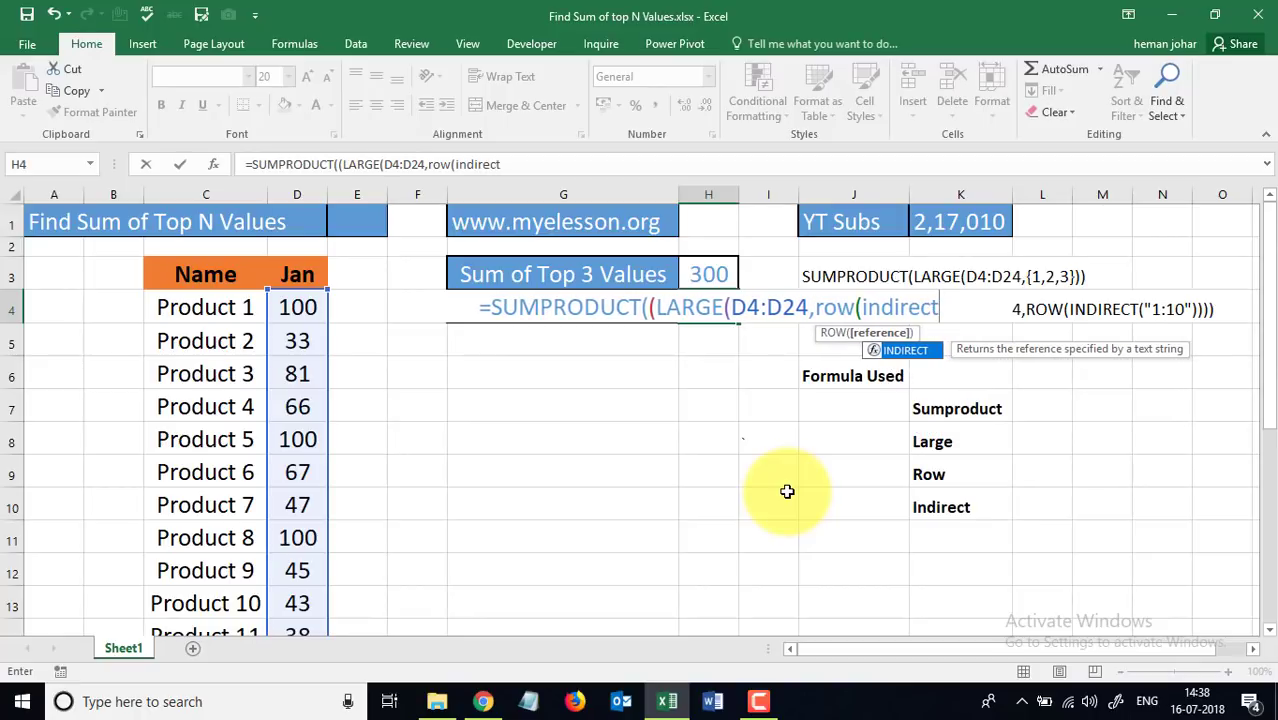
text(()
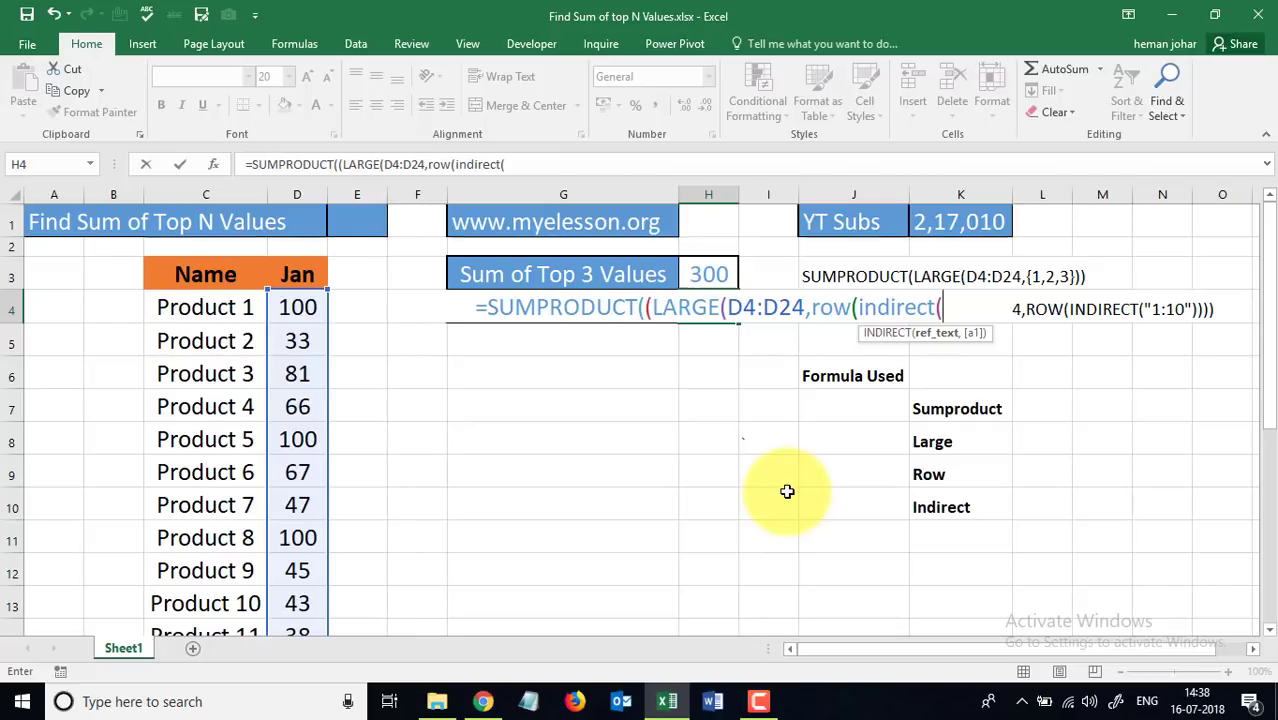
text(")
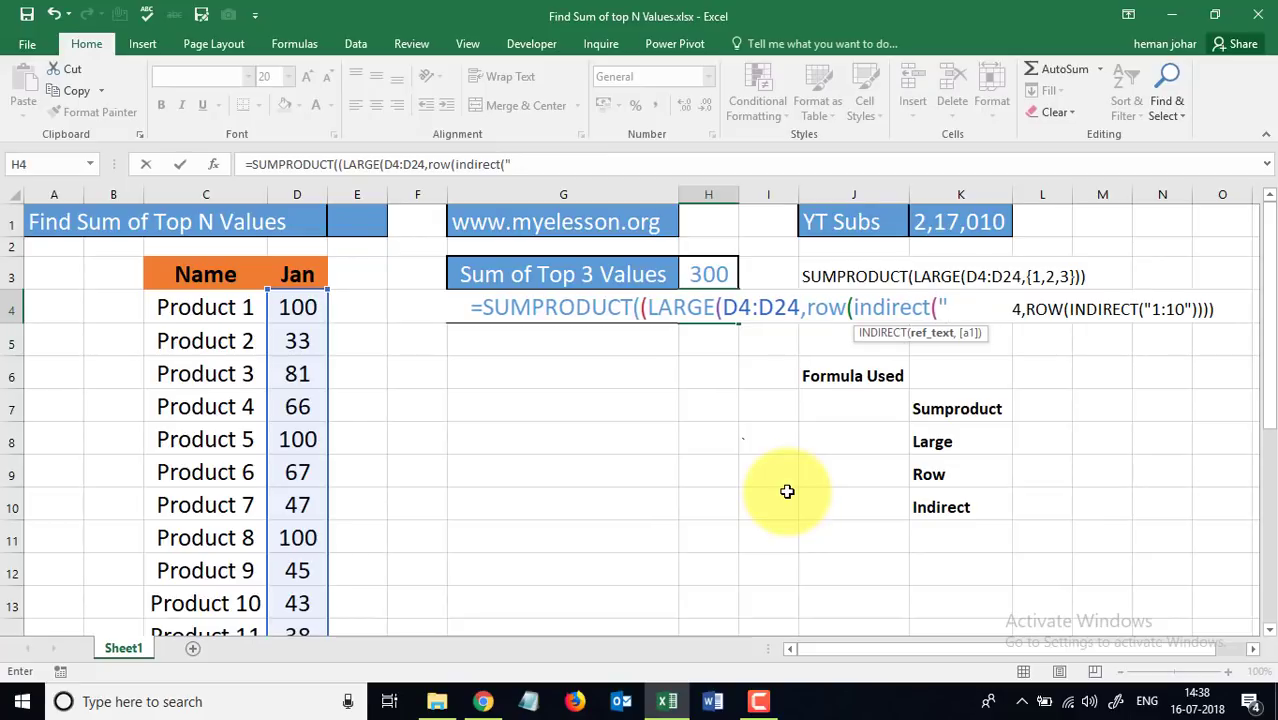
text(1:)
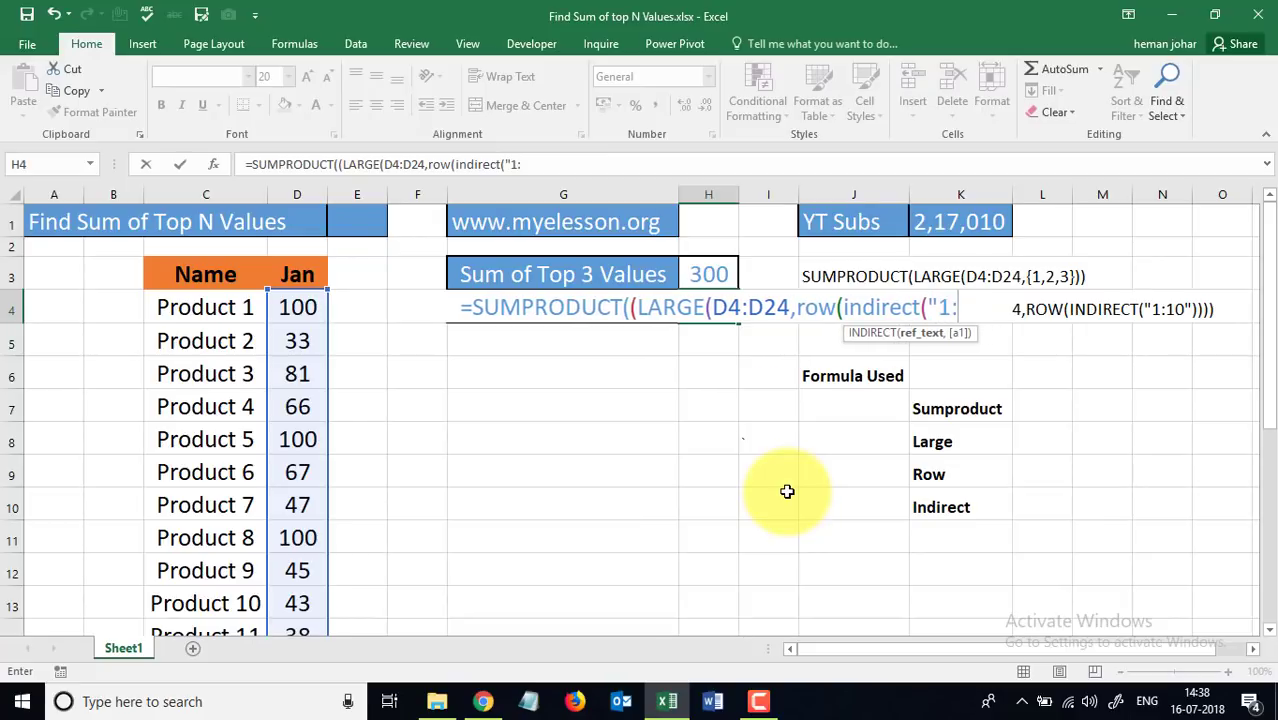
text(10)
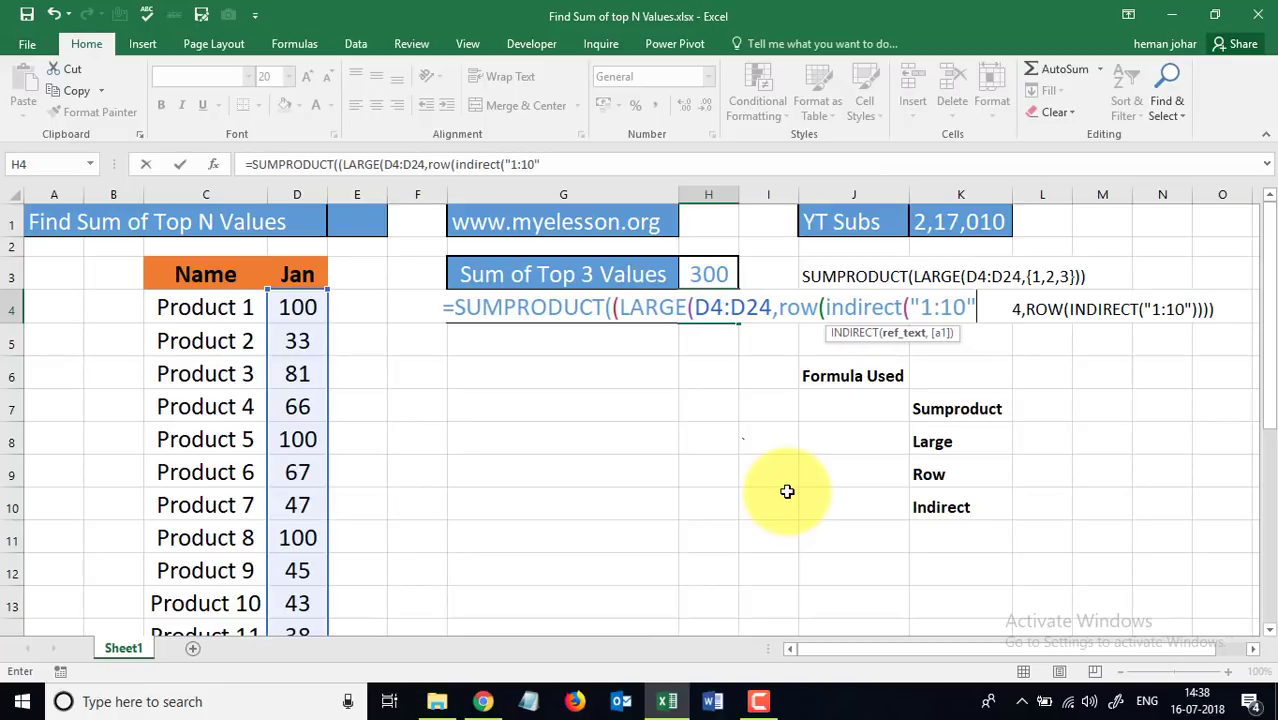
text())
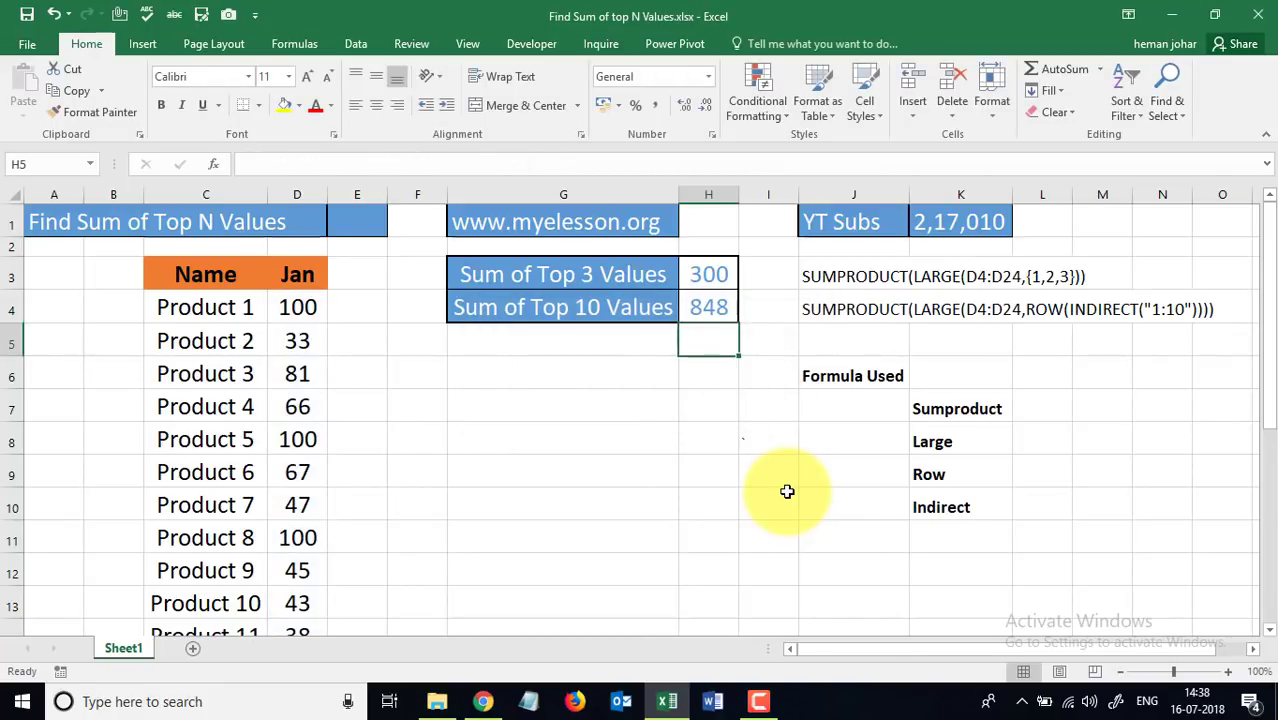
click(708, 308)
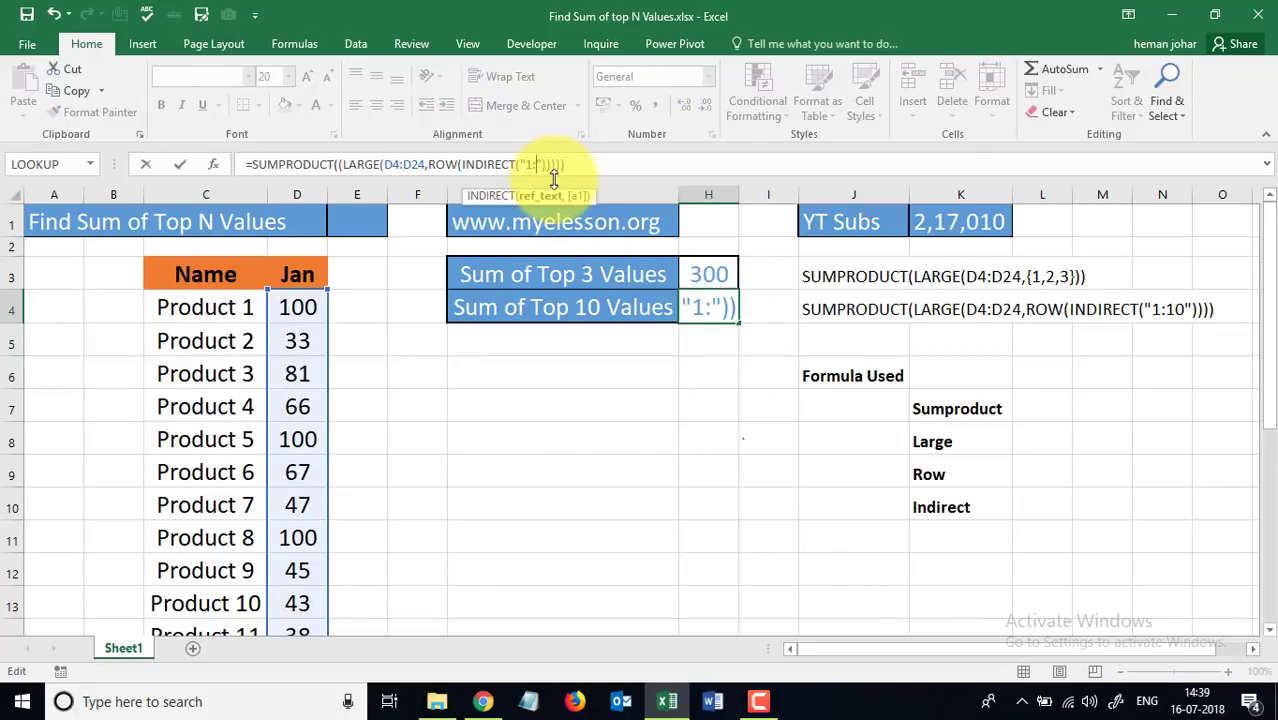
text(8)
key(Return)
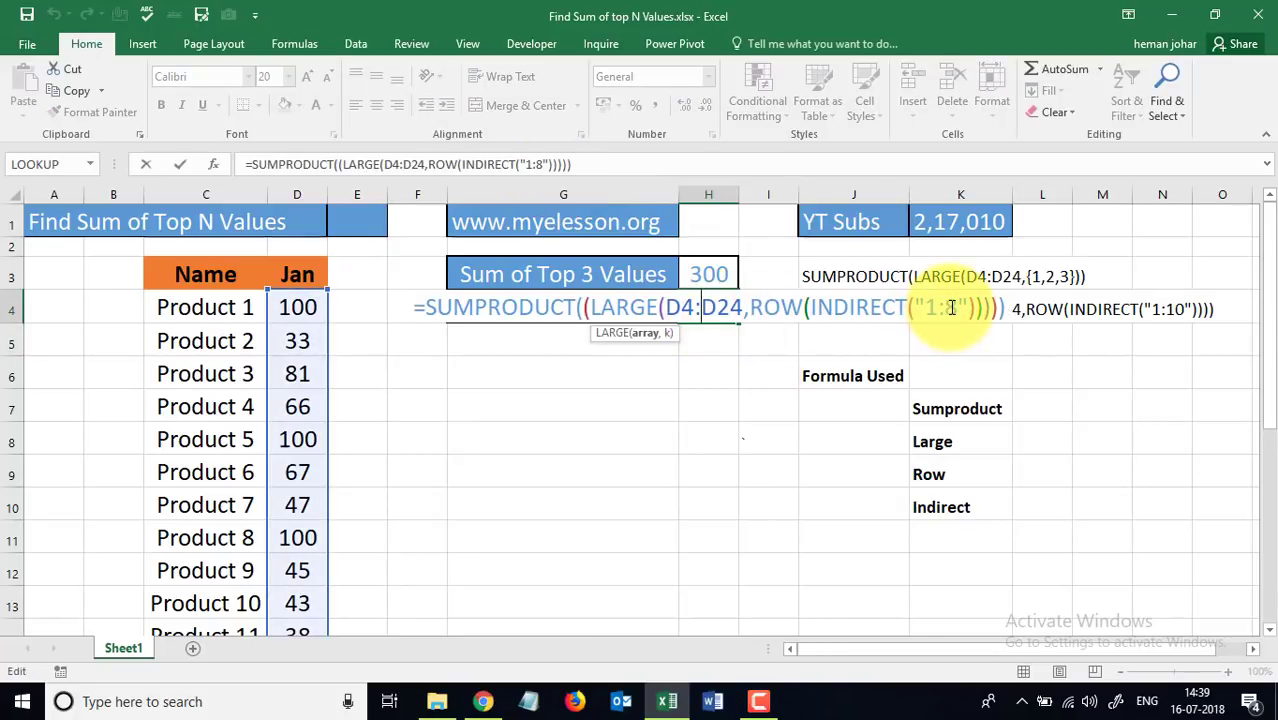
key(Backspace)
text(5)
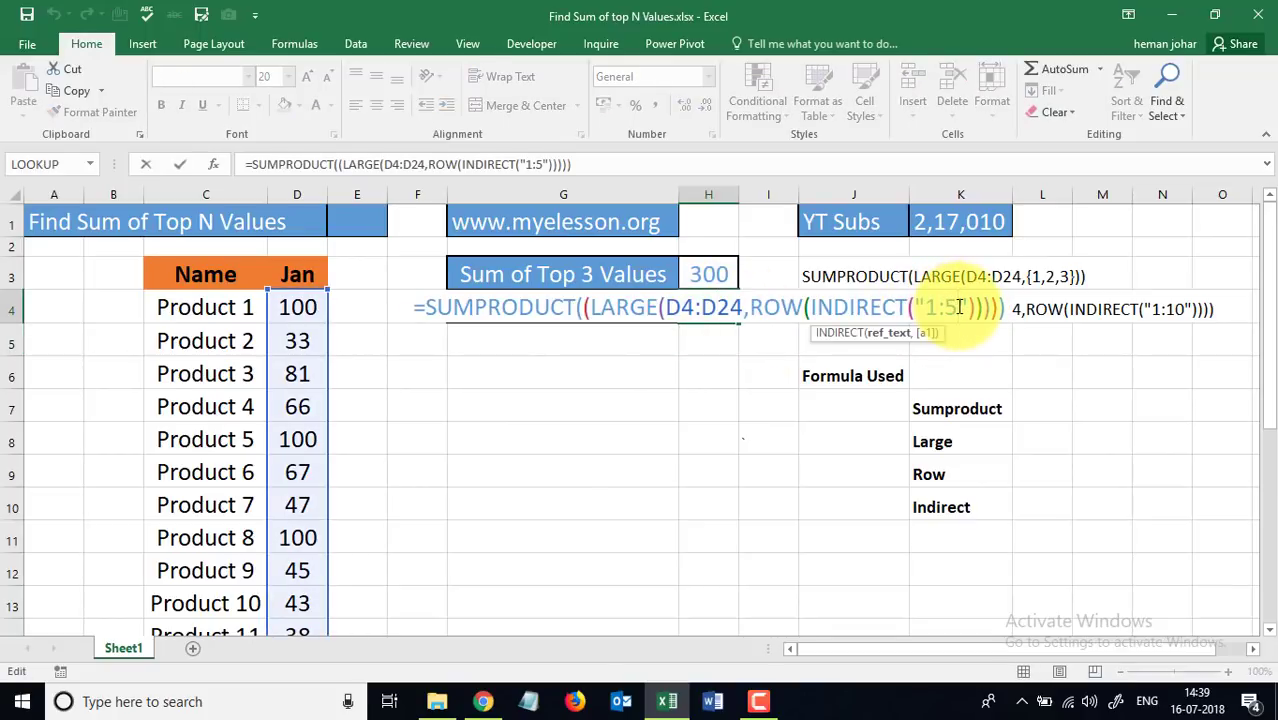
key(Return)
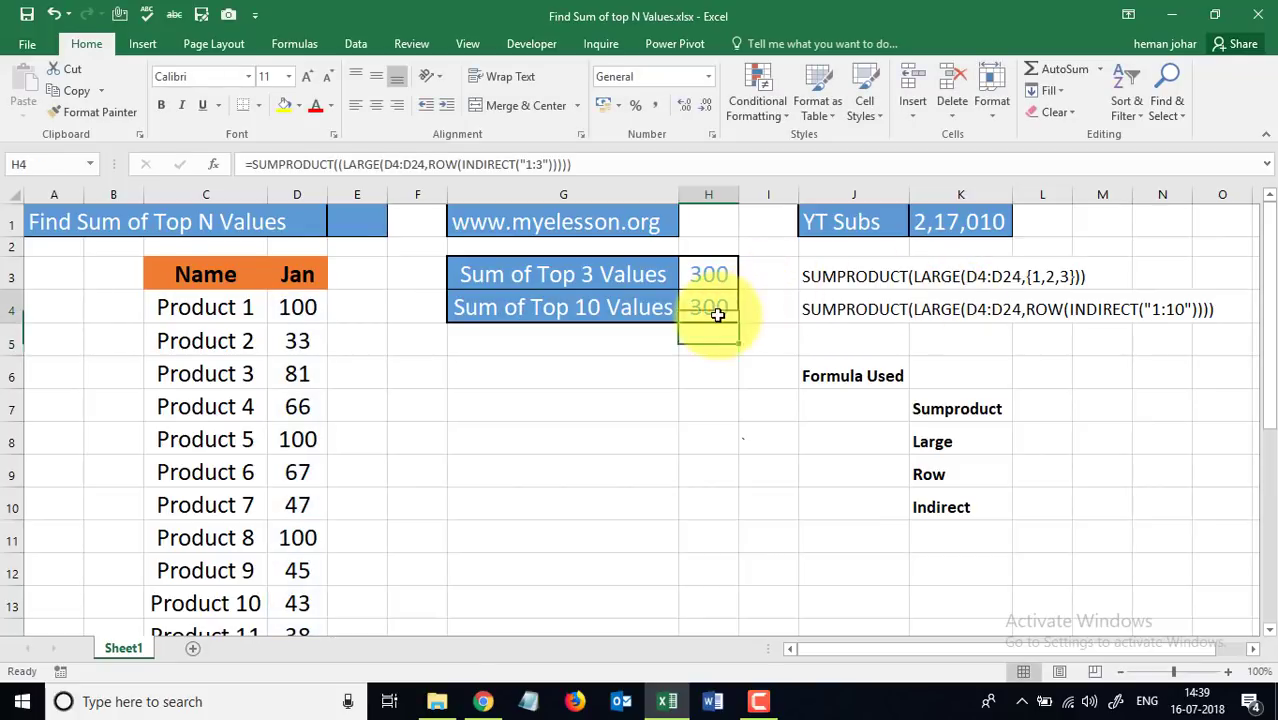
double_click(708, 308)
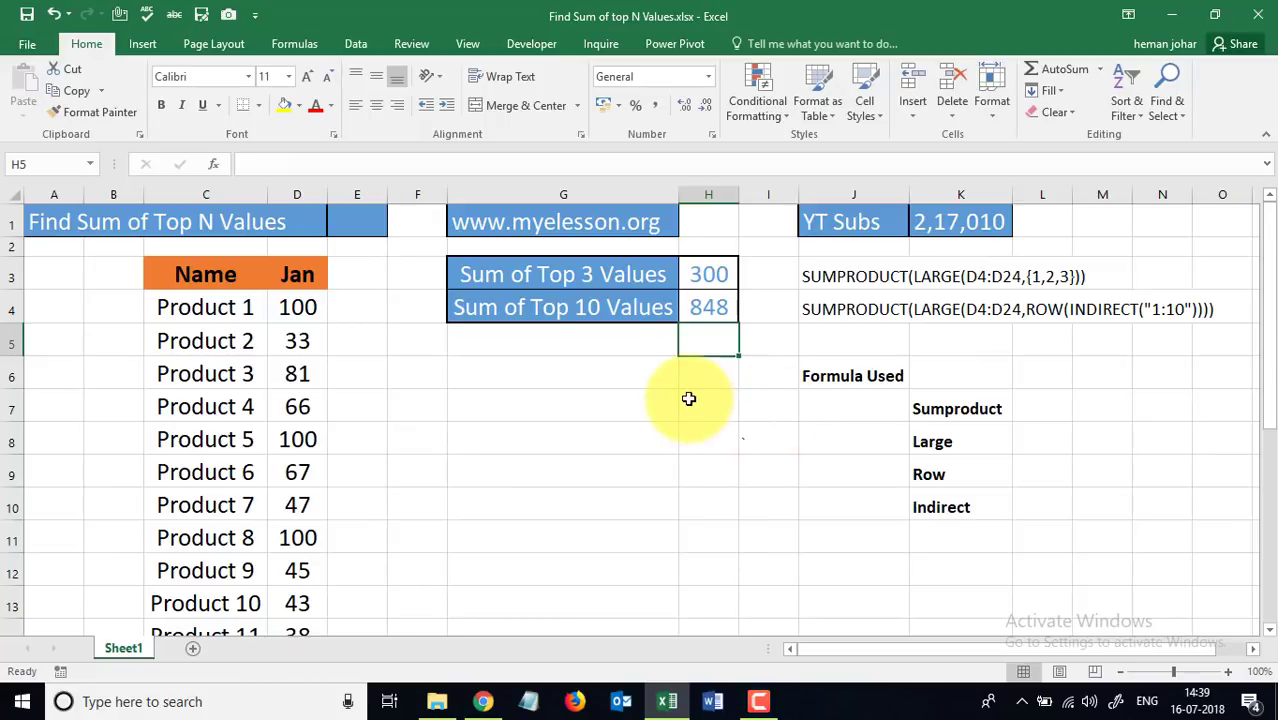
mouse_move(584, 222)
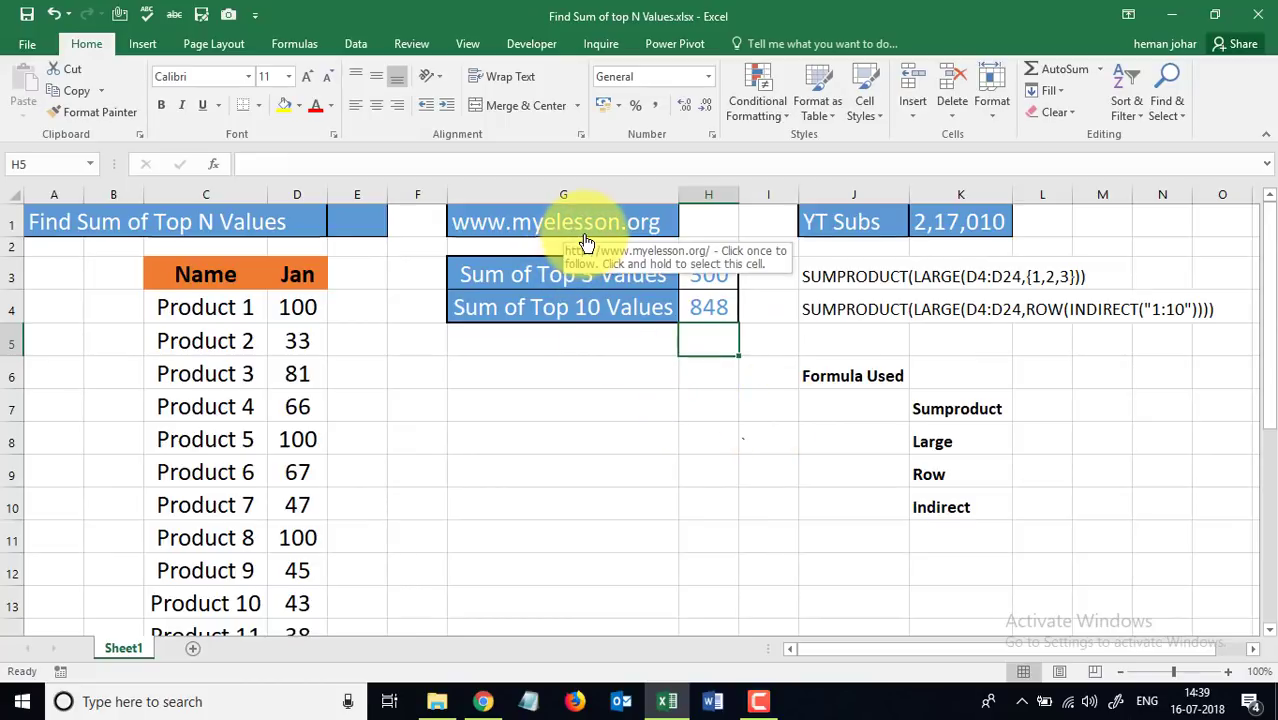
mouse_move(628, 388)
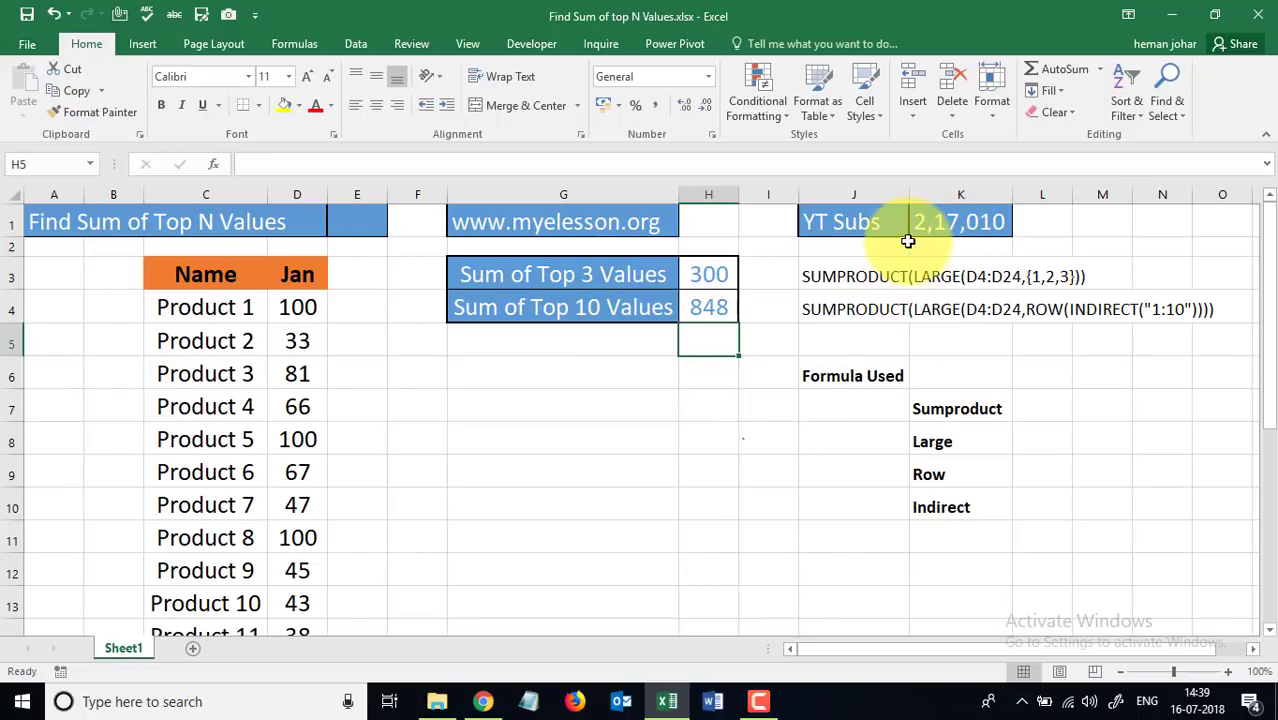
mouse_move(864, 248)
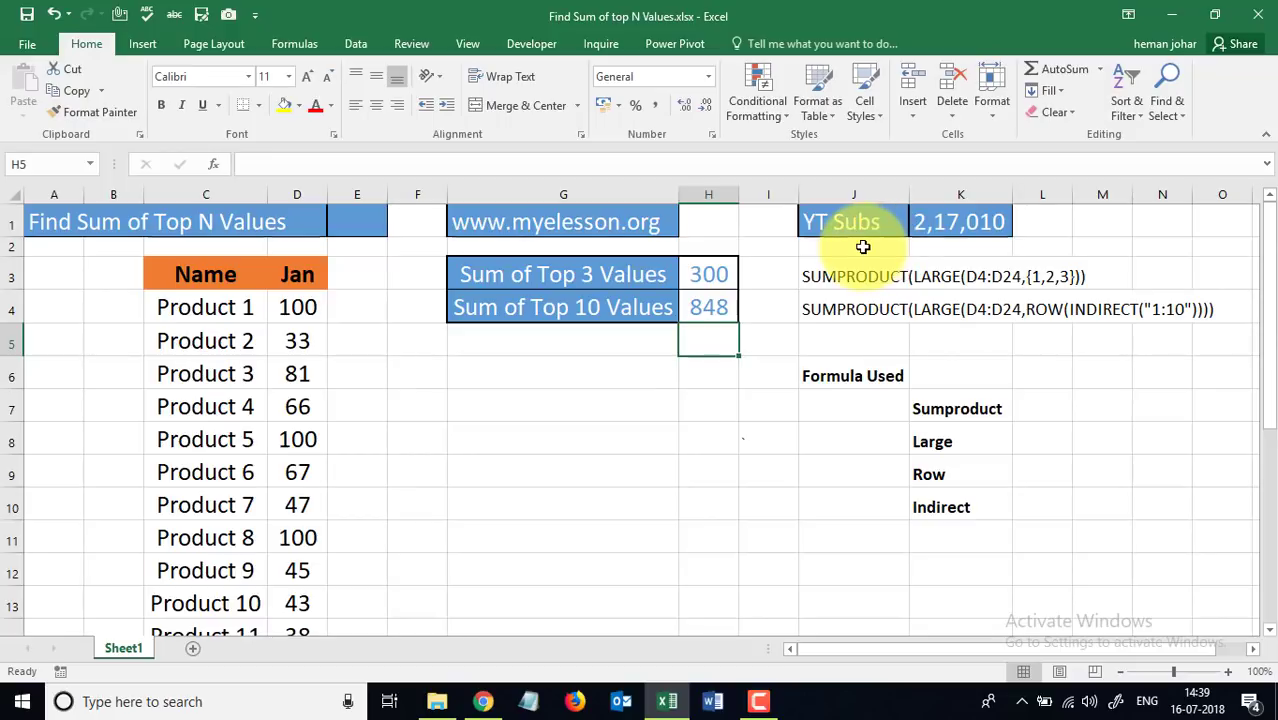